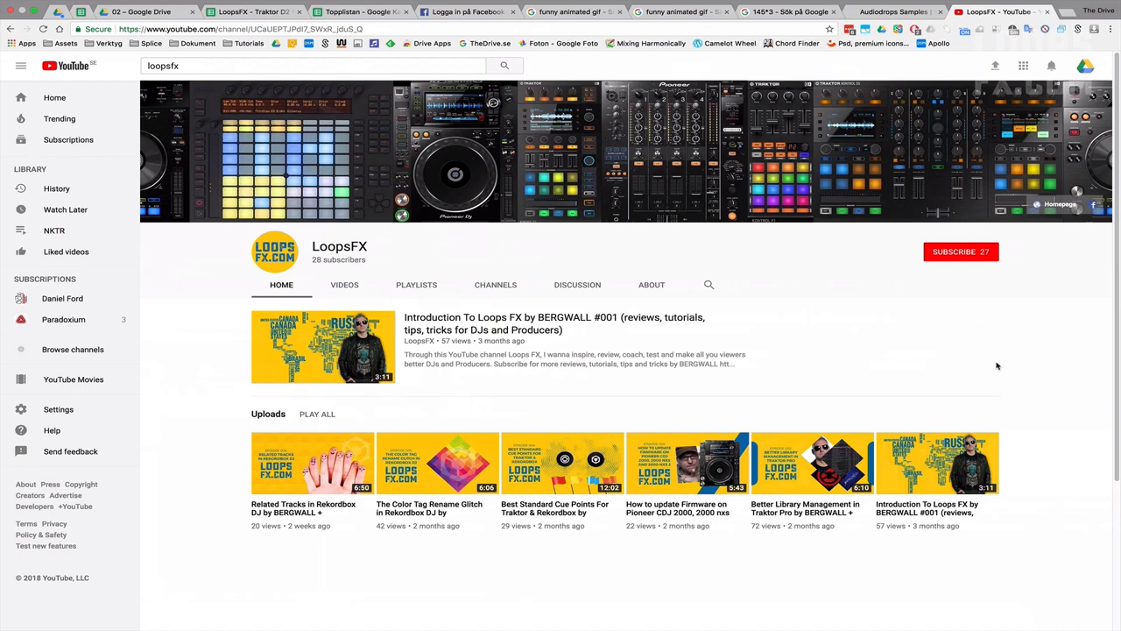
Subscribe to the LoopsFX YouTube channel
click(960, 252)
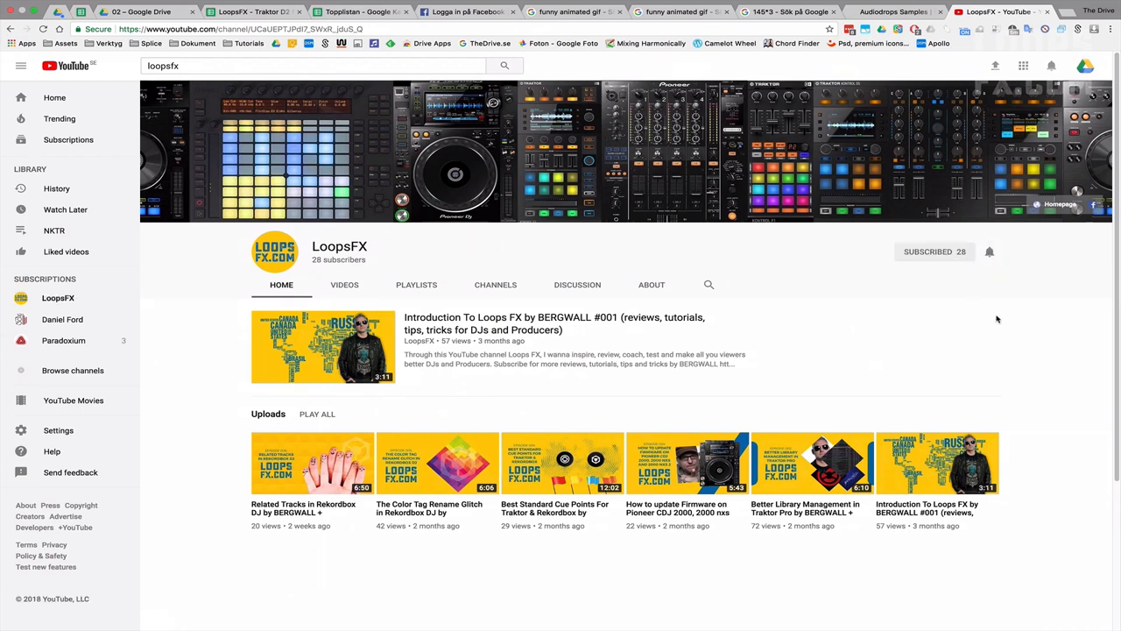
mouse_move(1012, 333)
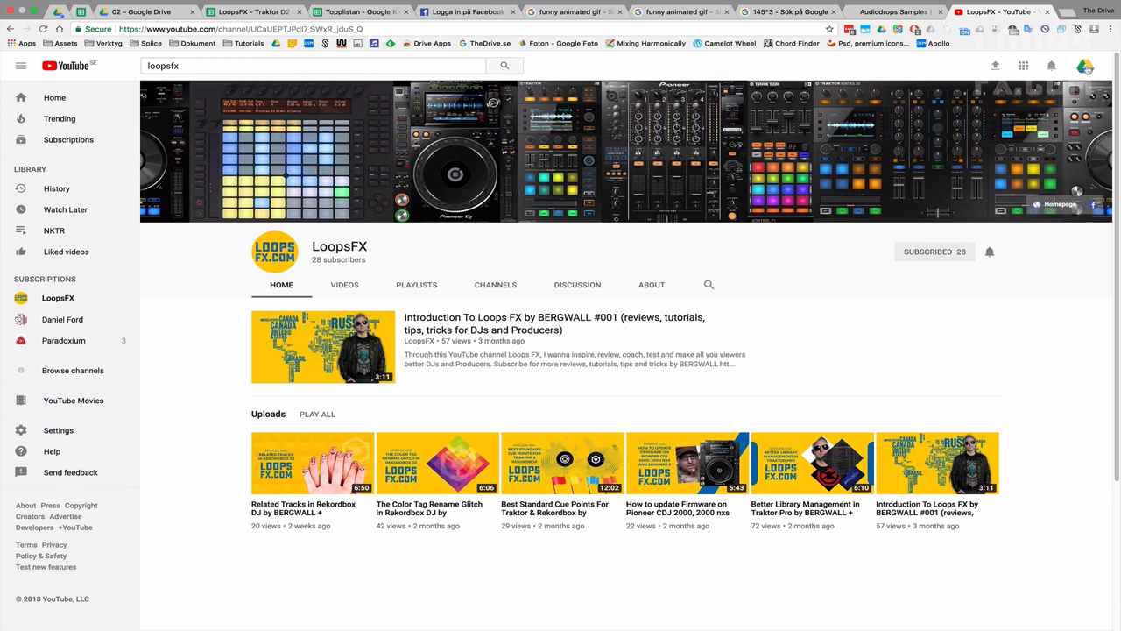
In account Settings > Privacy, uncheck 'Keep all my subscriptions private'
click(1086, 67)
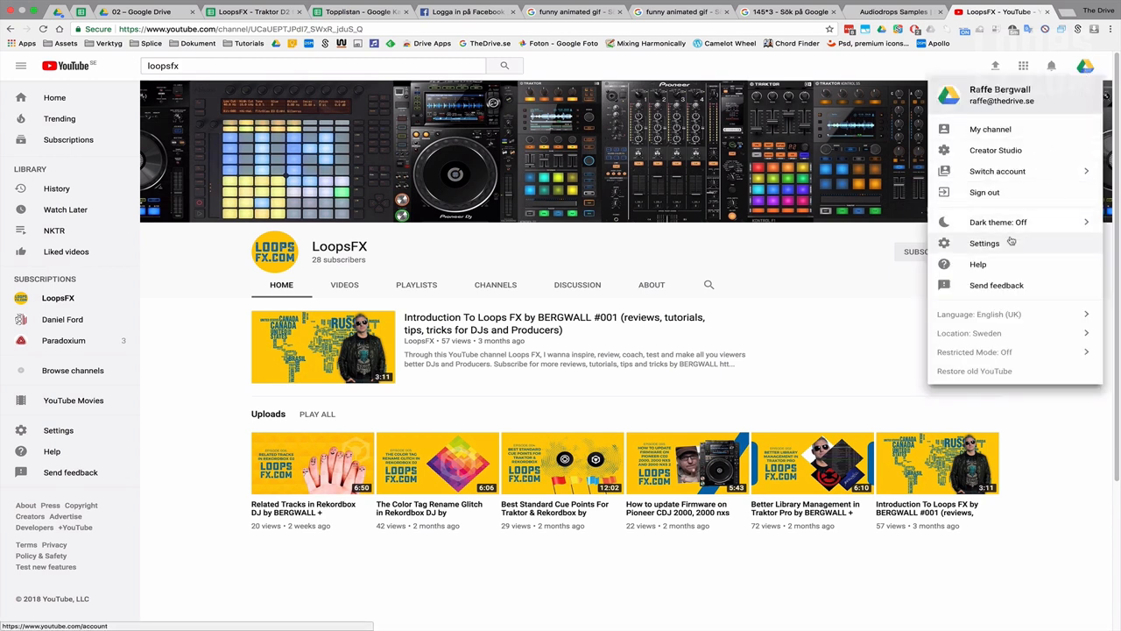
click(985, 242)
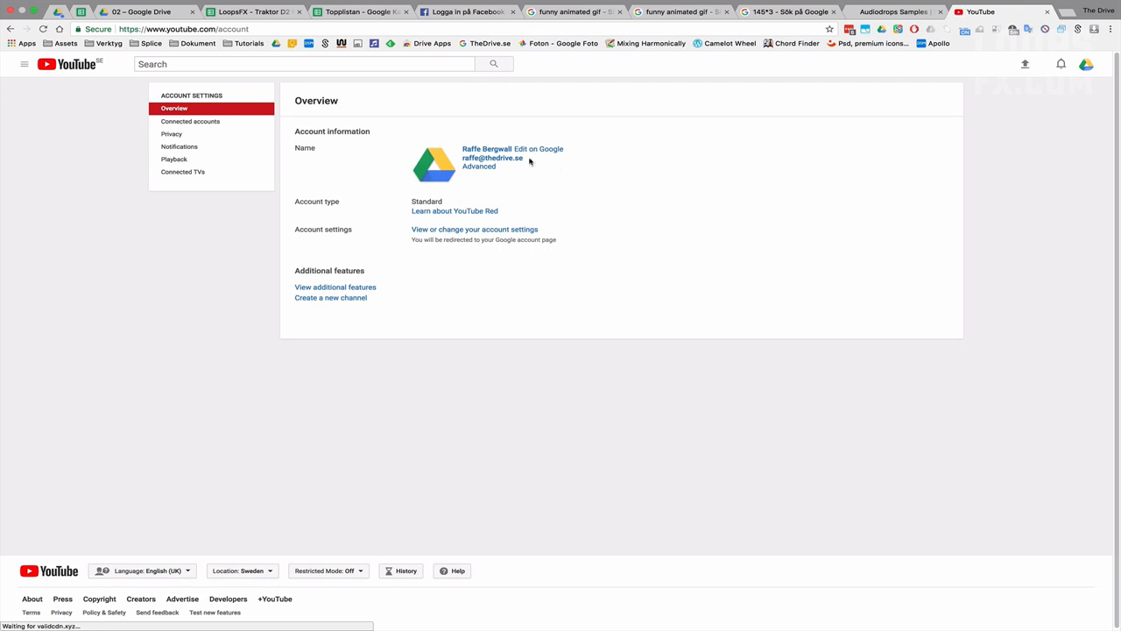
click(172, 133)
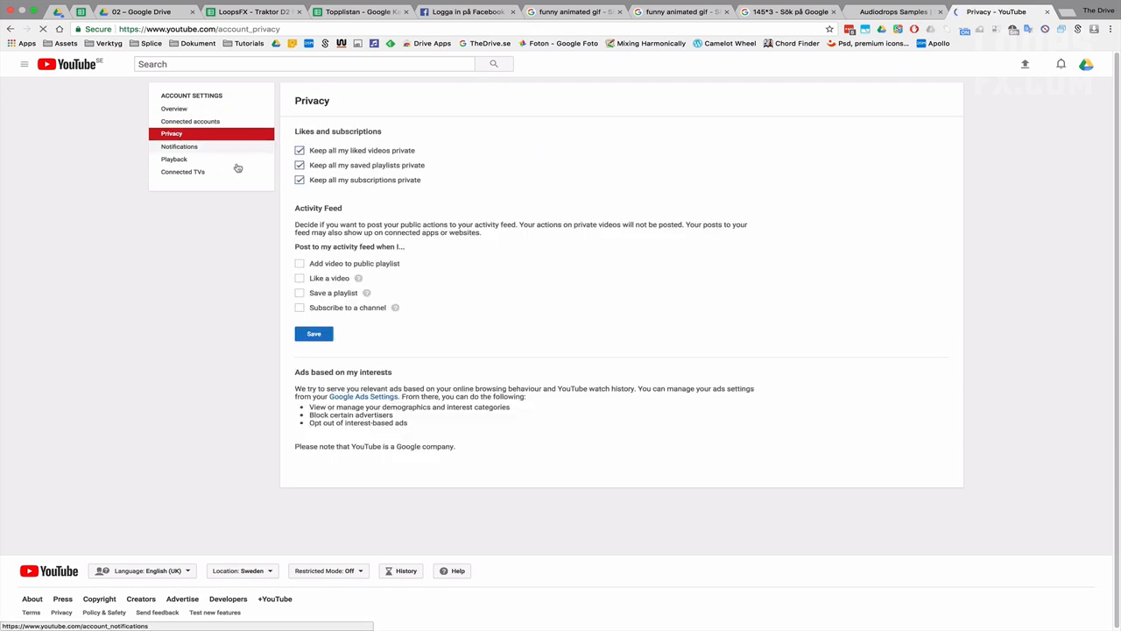
click(299, 178)
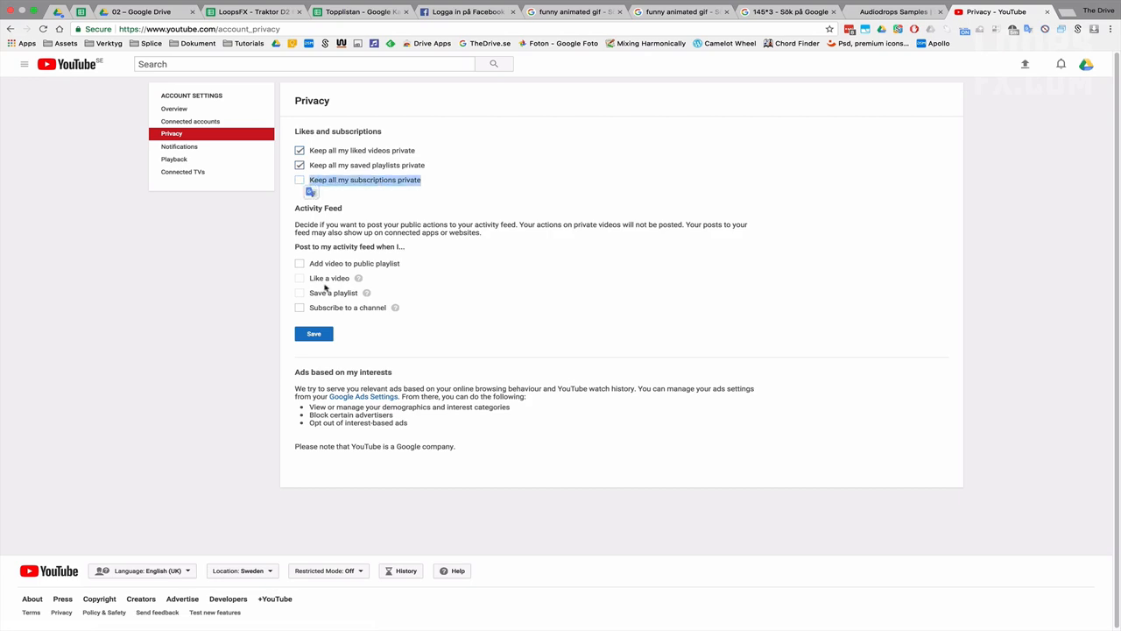
click(313, 333)
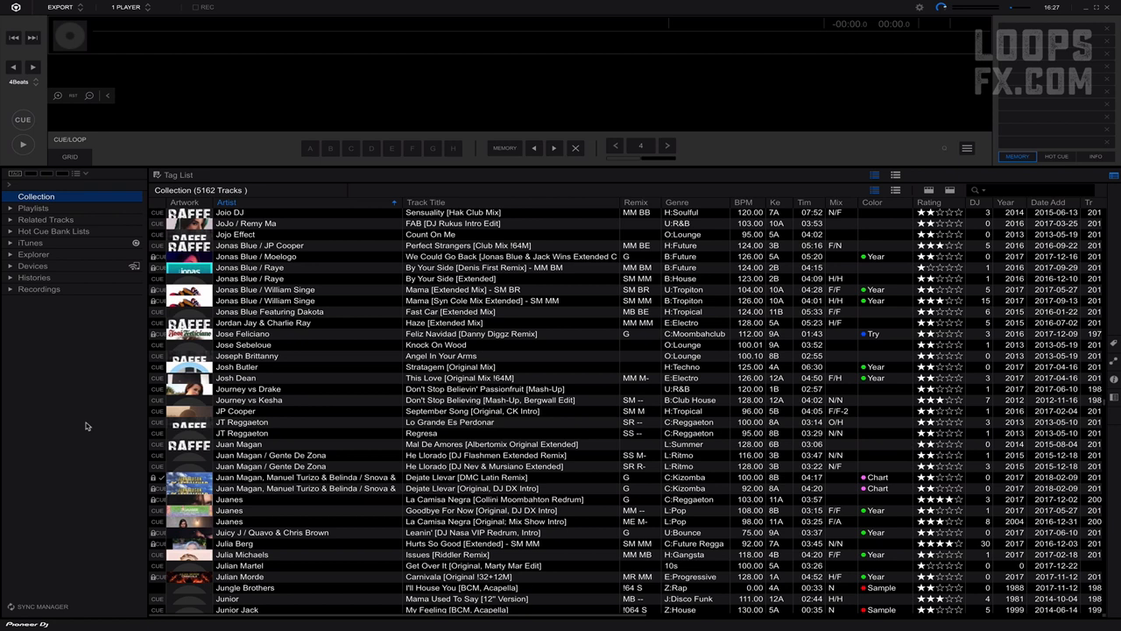
mouse_move(245, 384)
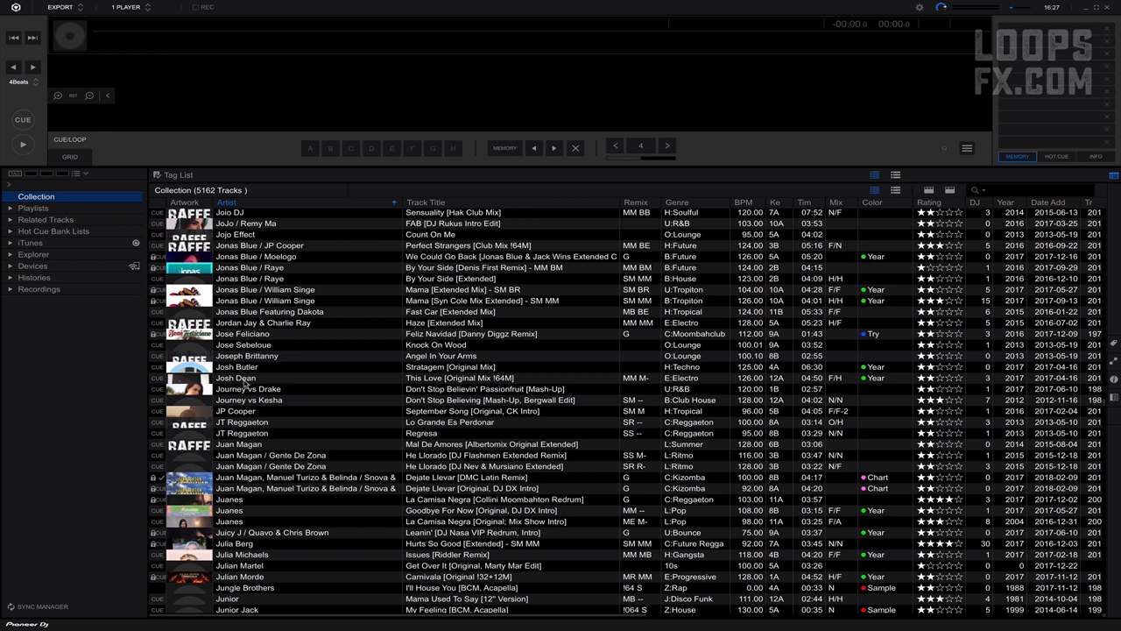
mouse_move(267, 319)
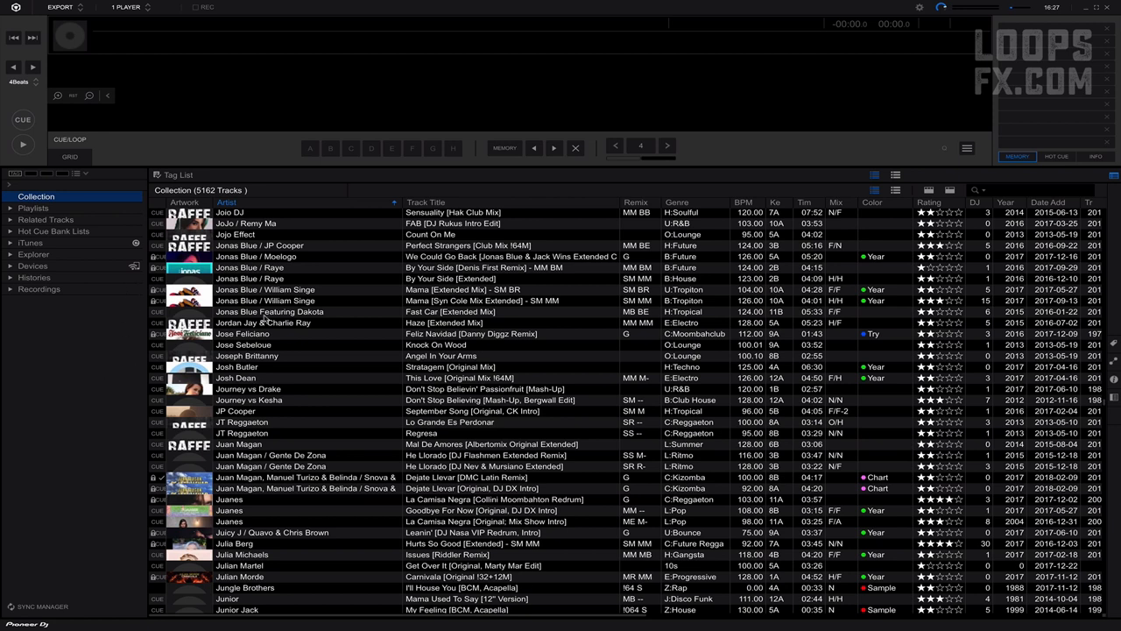
mouse_move(122, 372)
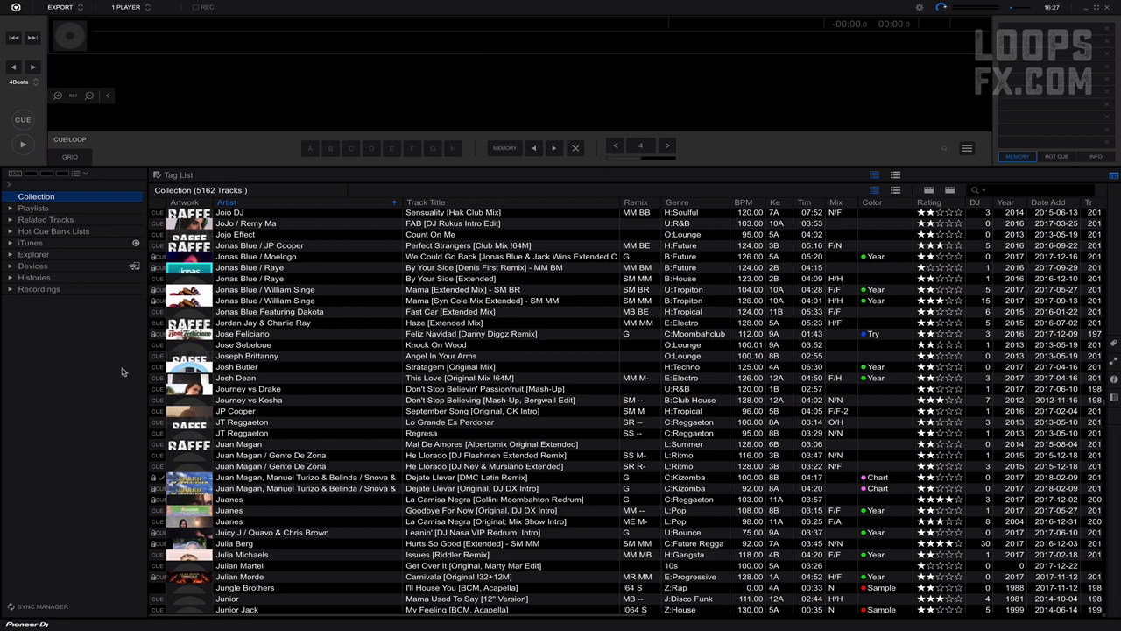
mouse_move(63, 148)
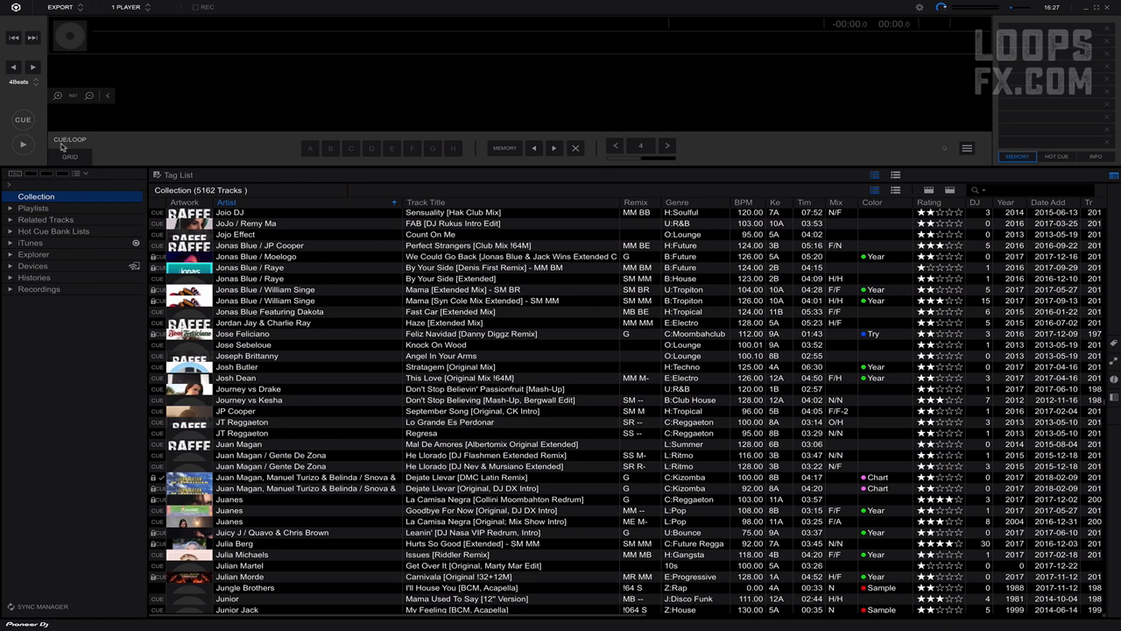
mouse_move(74, 35)
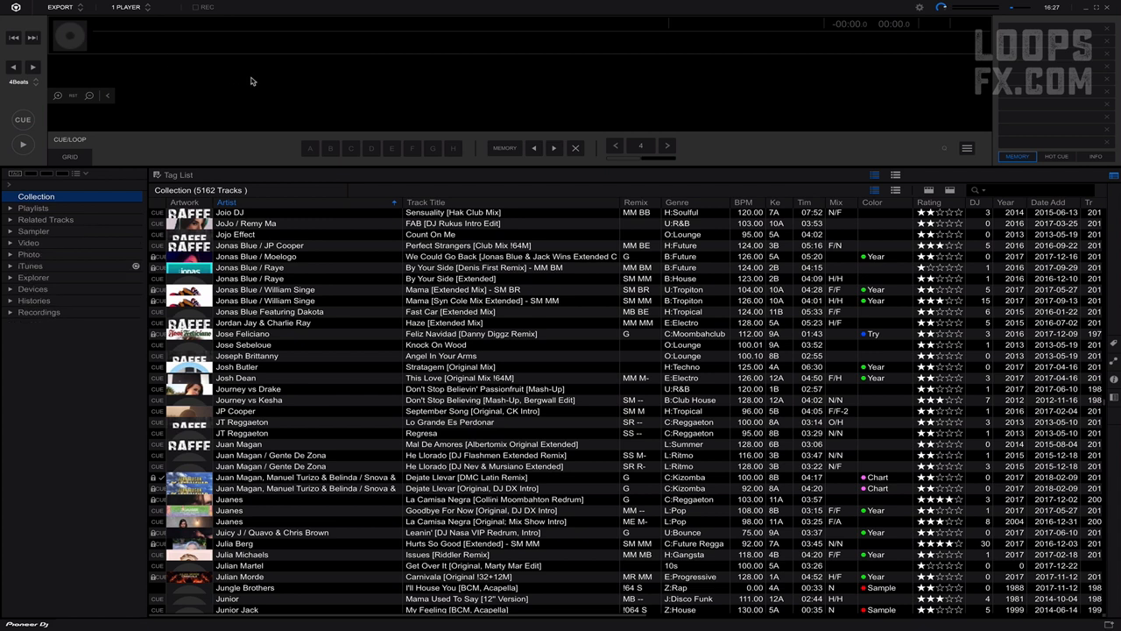
Switch rekordbox from Export mode to the two-deck Performance mode
click(70, 7)
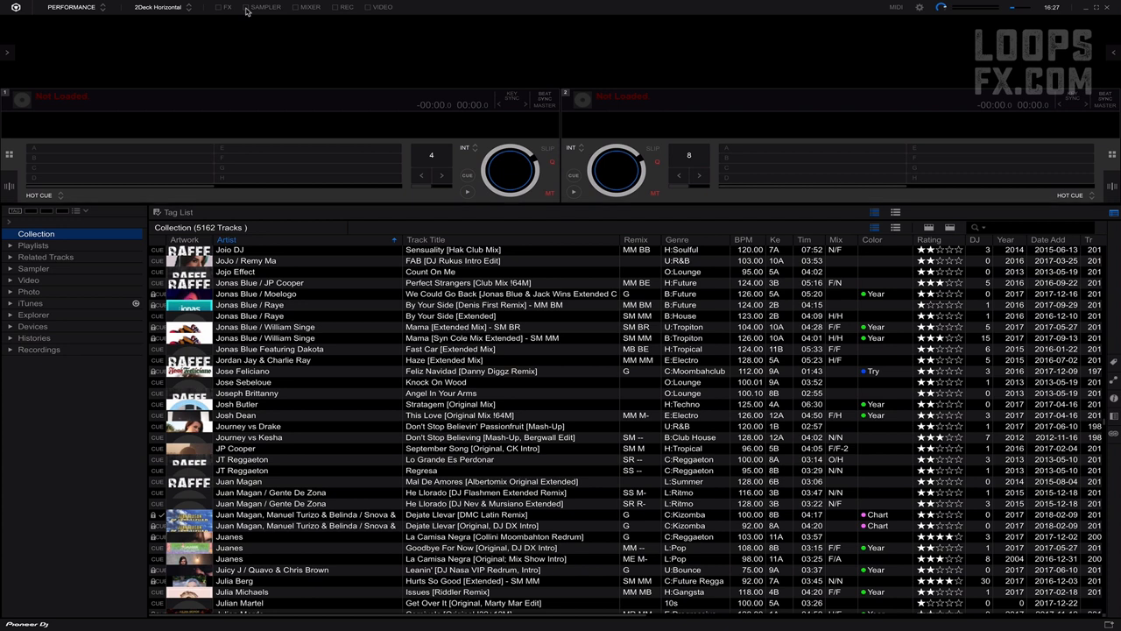
Show the sampler panel and trigger two of its loaded sample slots
click(265, 7)
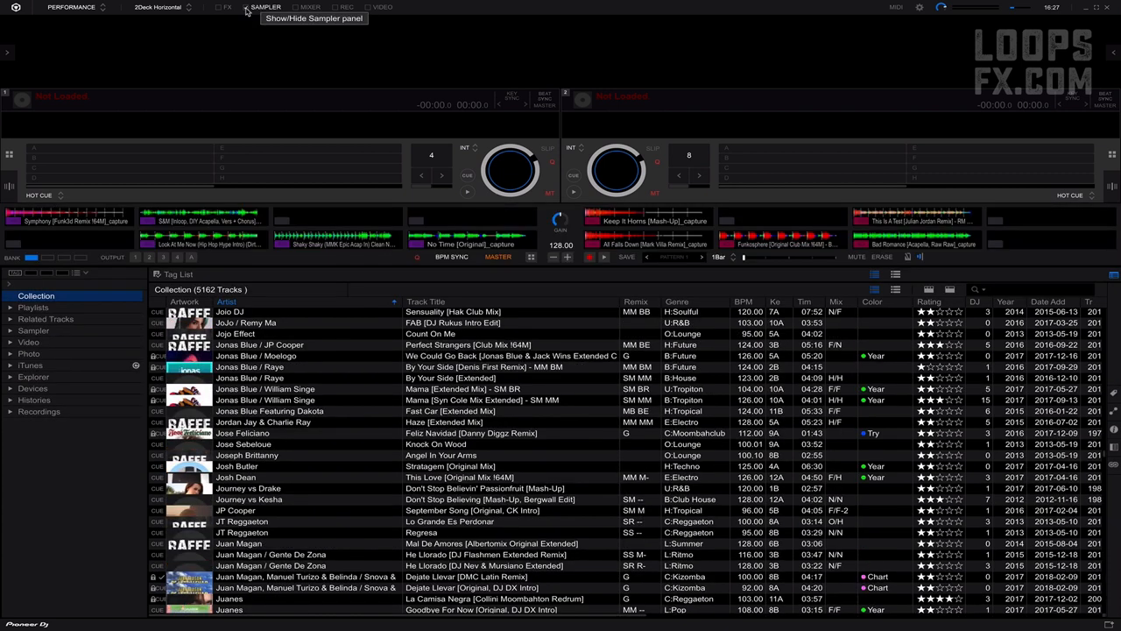
click(249, 7)
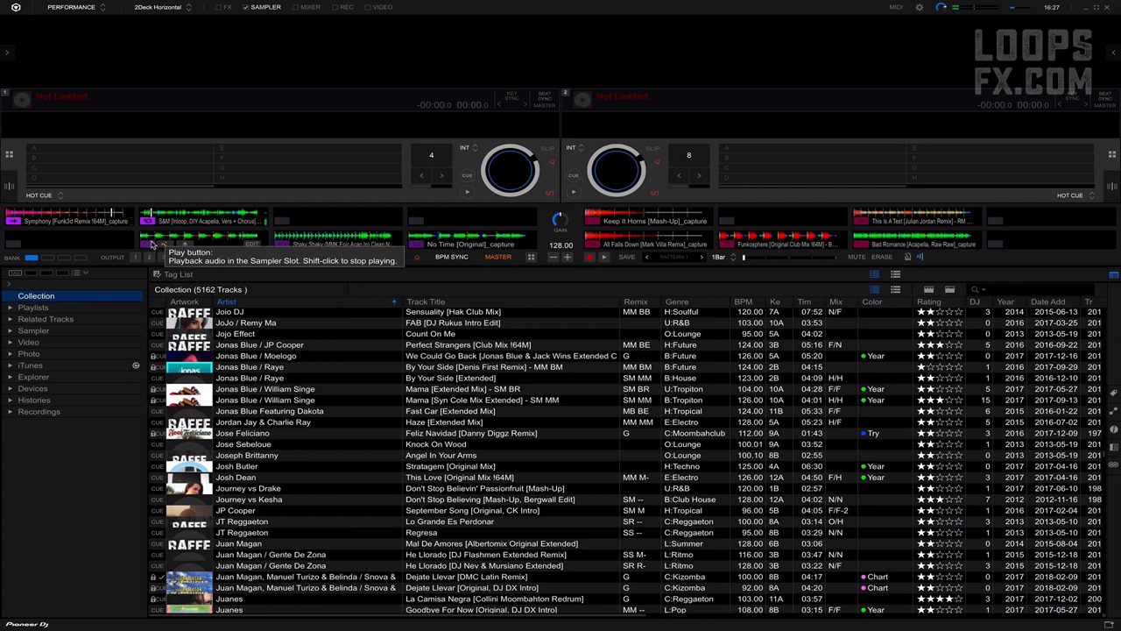
click(147, 242)
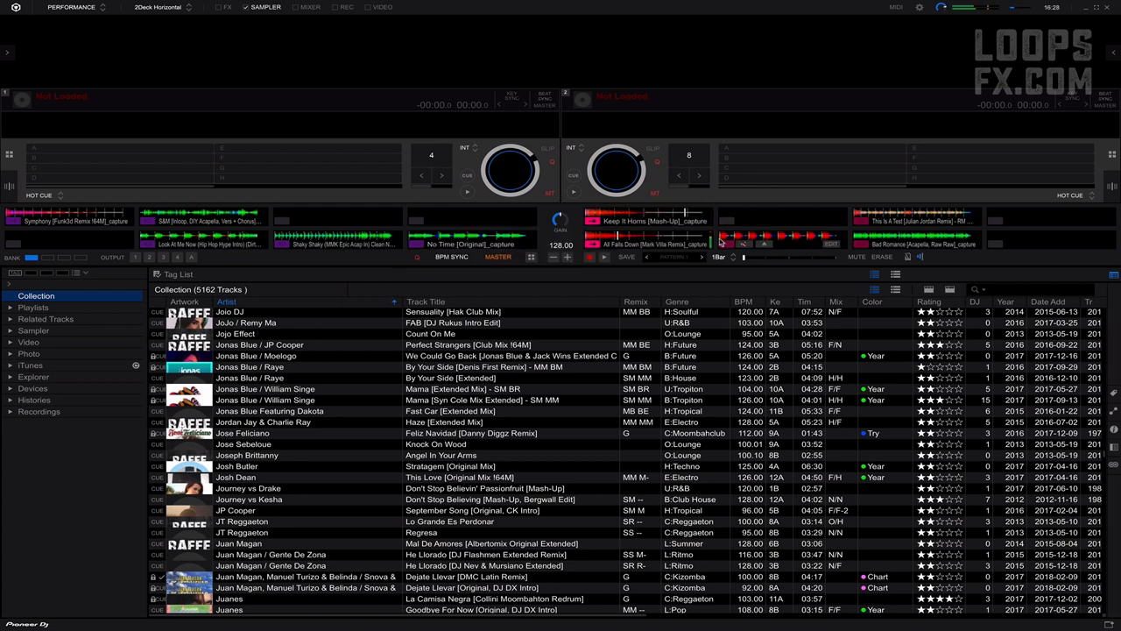
mouse_move(727, 245)
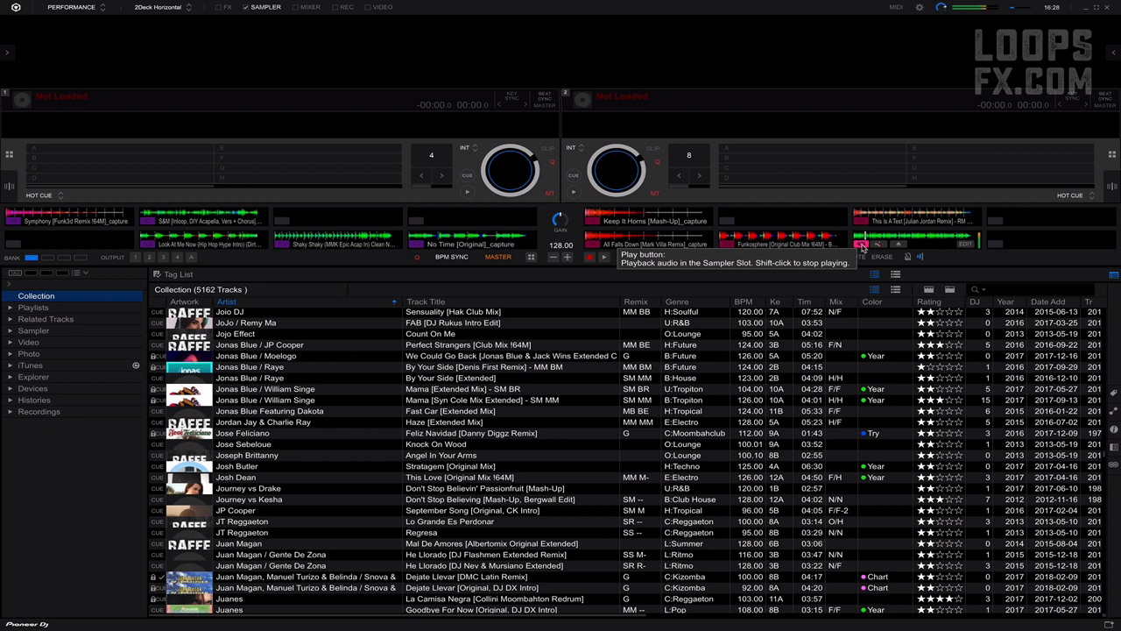
click(862, 242)
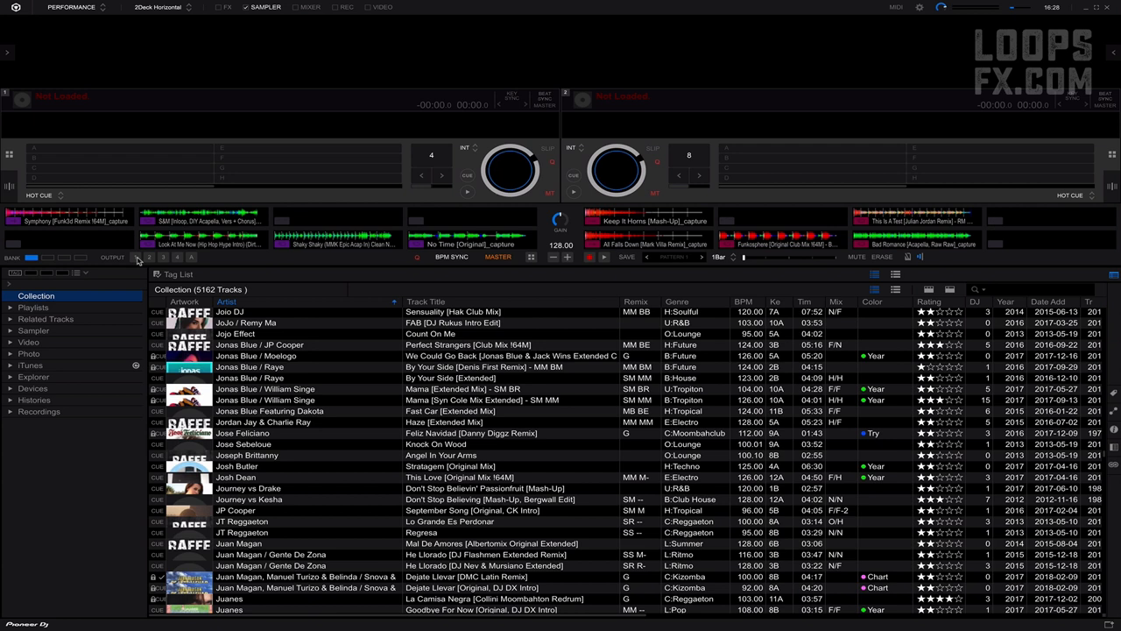
mouse_move(140, 265)
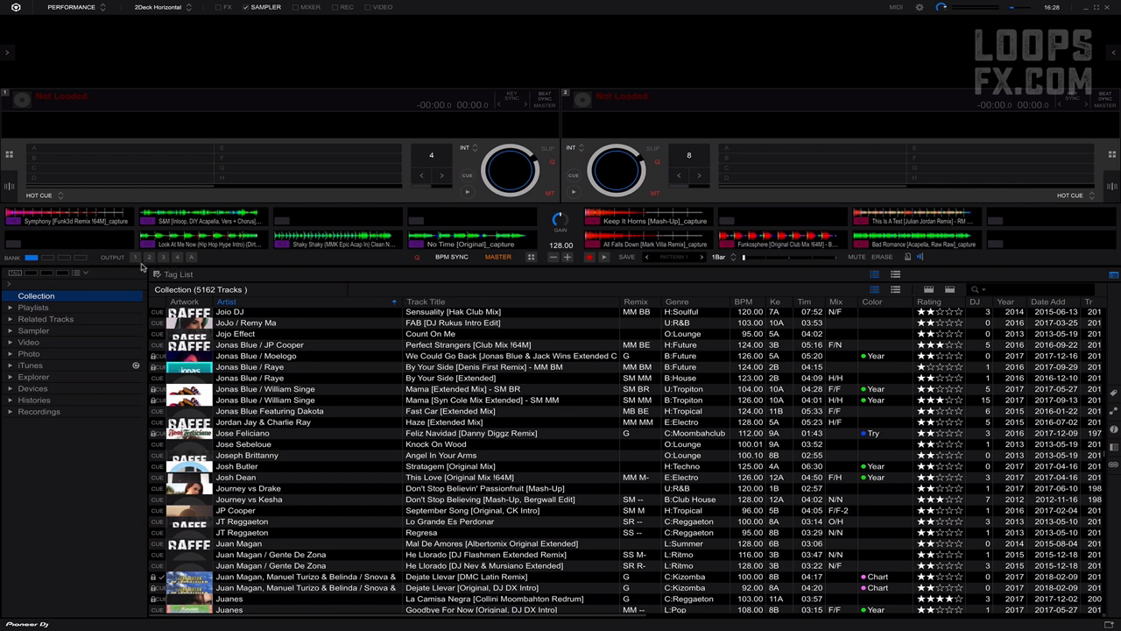
mouse_move(193, 265)
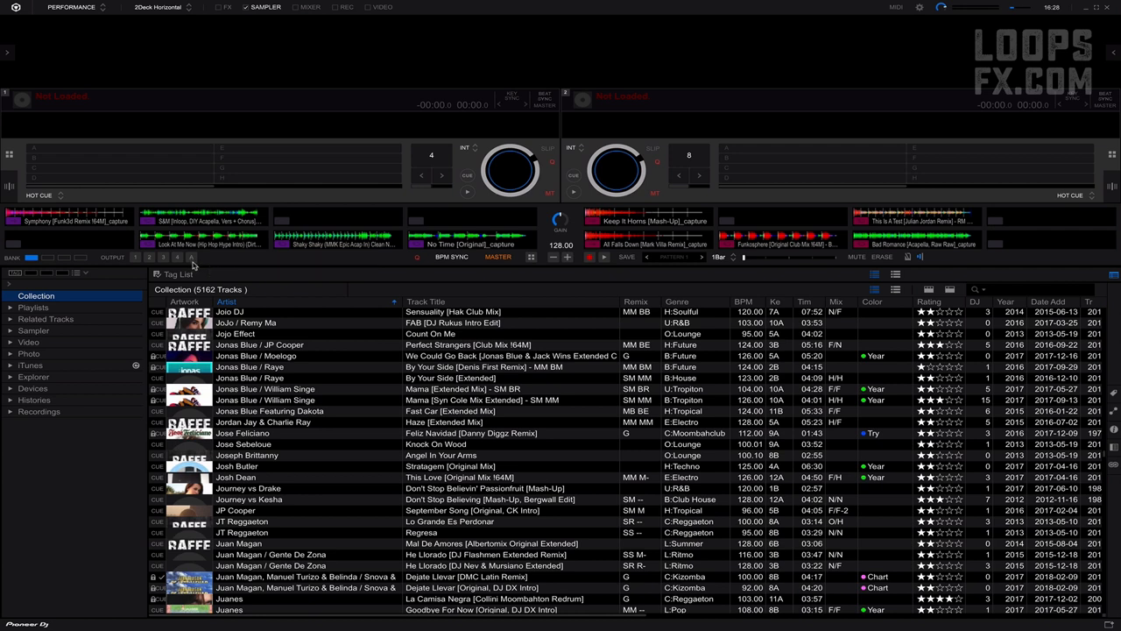
mouse_move(195, 265)
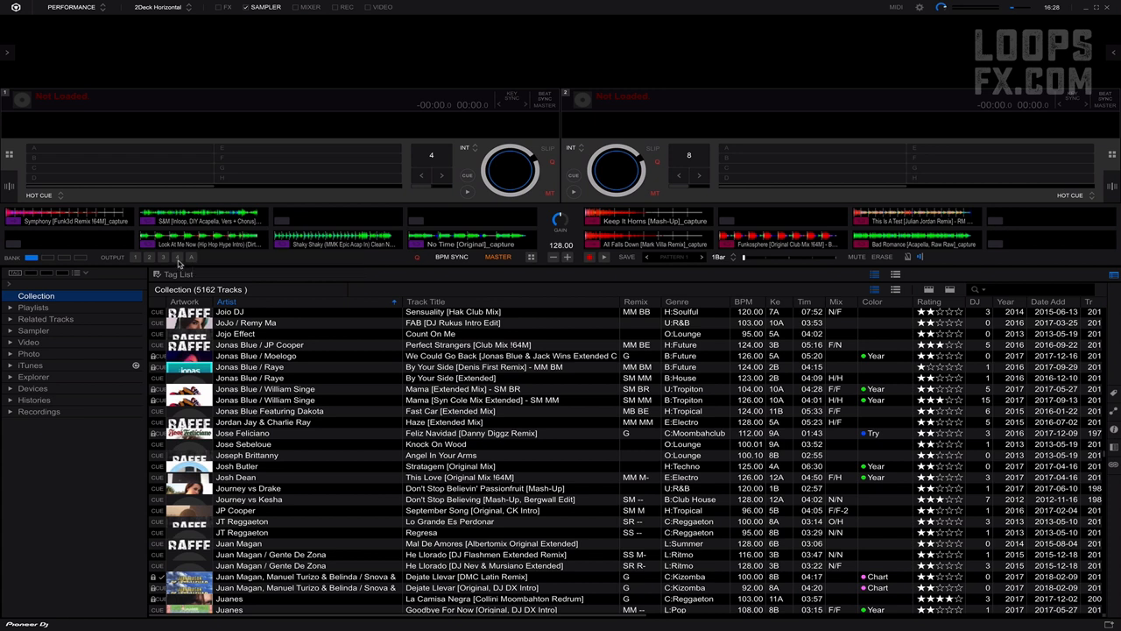
mouse_move(166, 255)
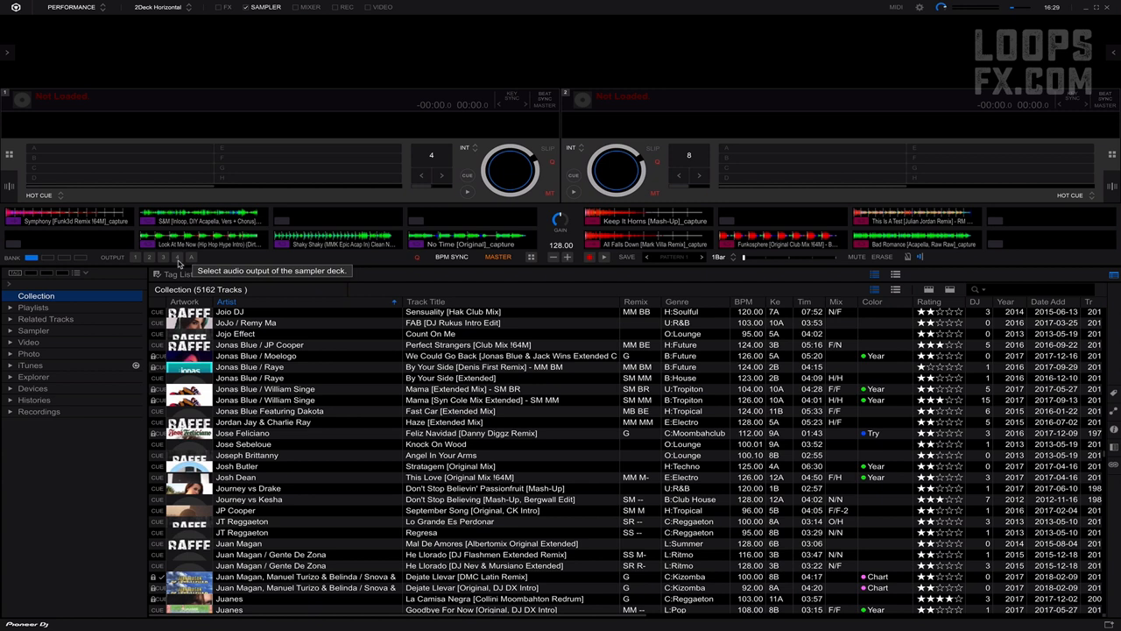
mouse_move(322, 263)
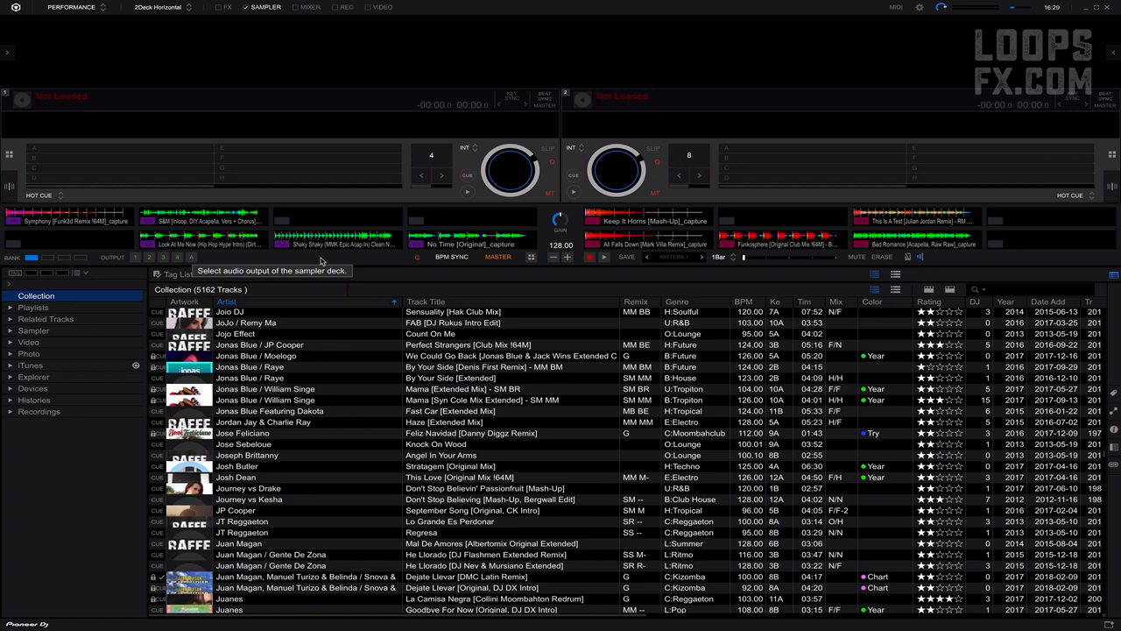
mouse_move(421, 264)
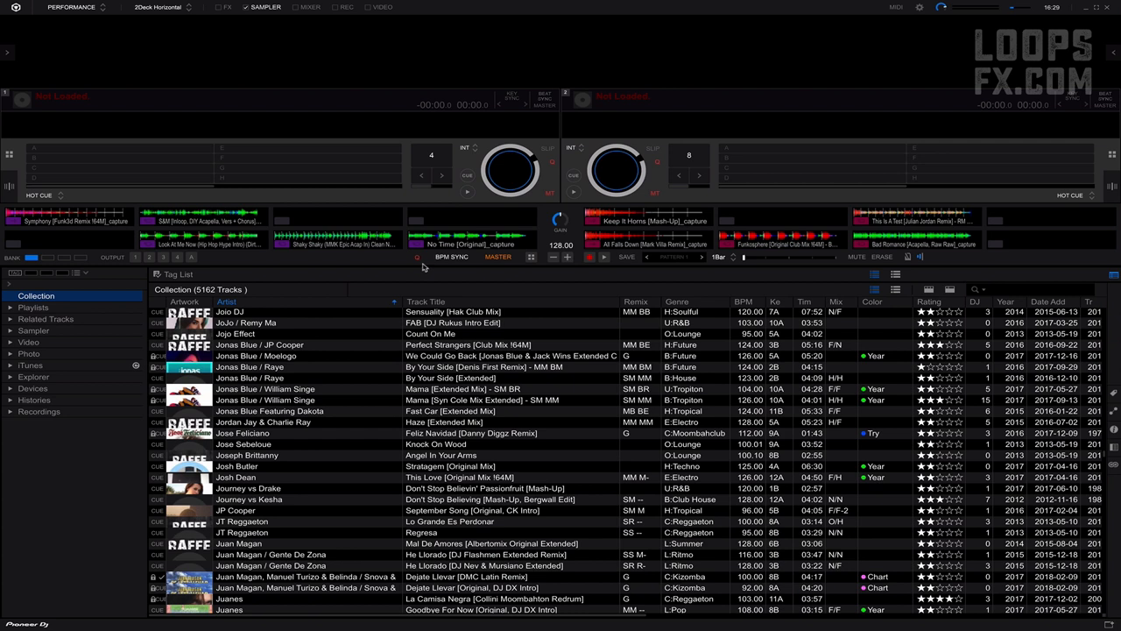
mouse_move(420, 266)
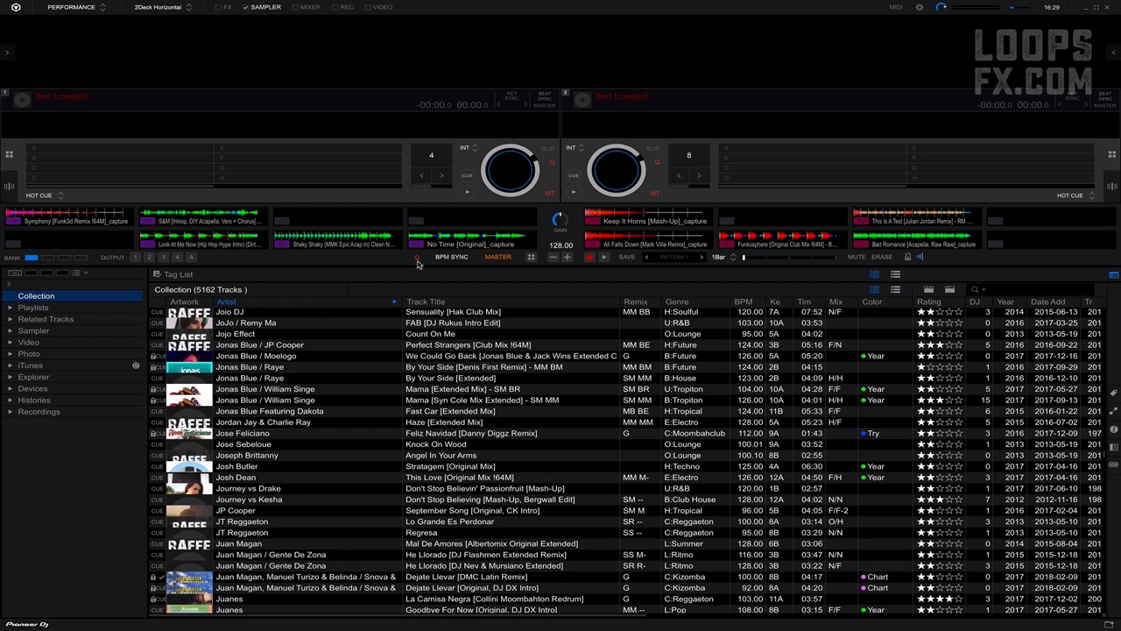
mouse_move(449, 264)
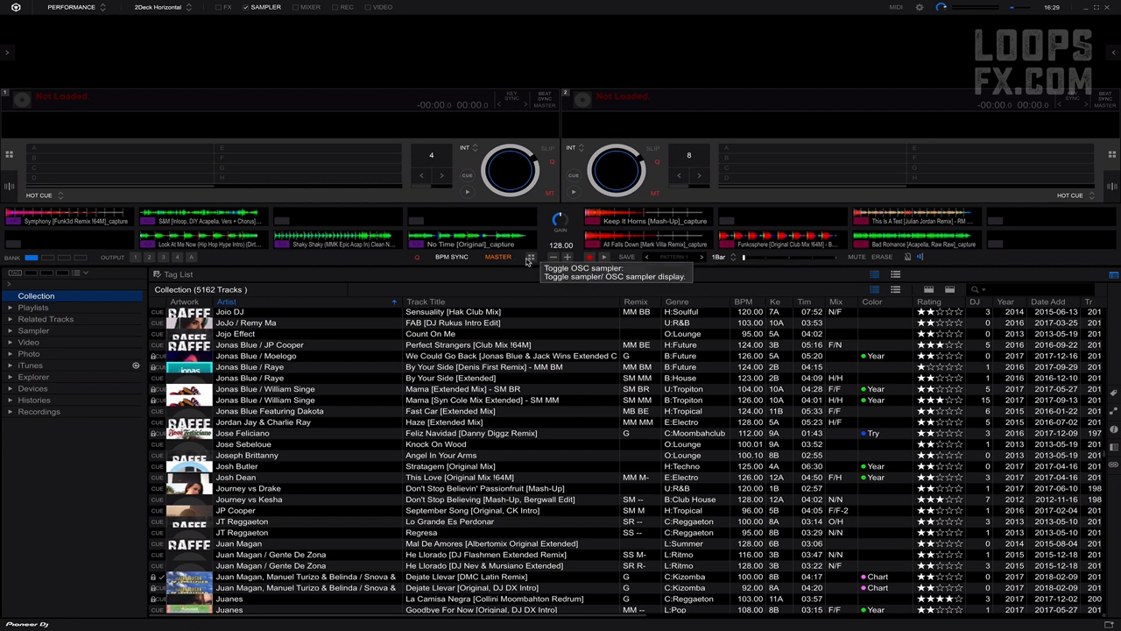
click(529, 256)
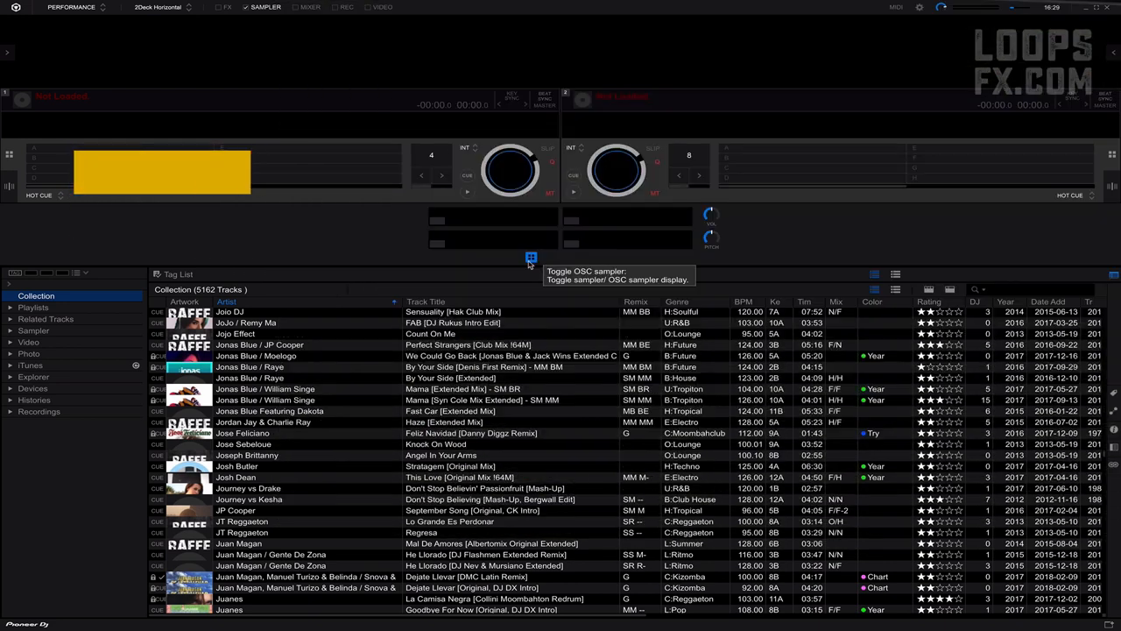
click(530, 260)
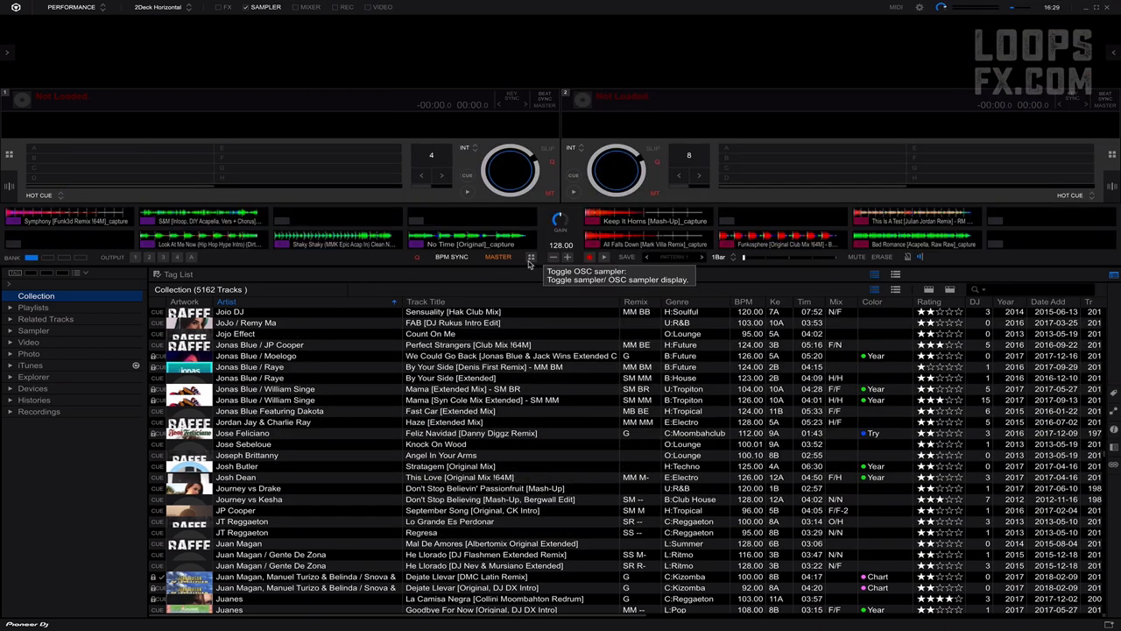
mouse_move(568, 256)
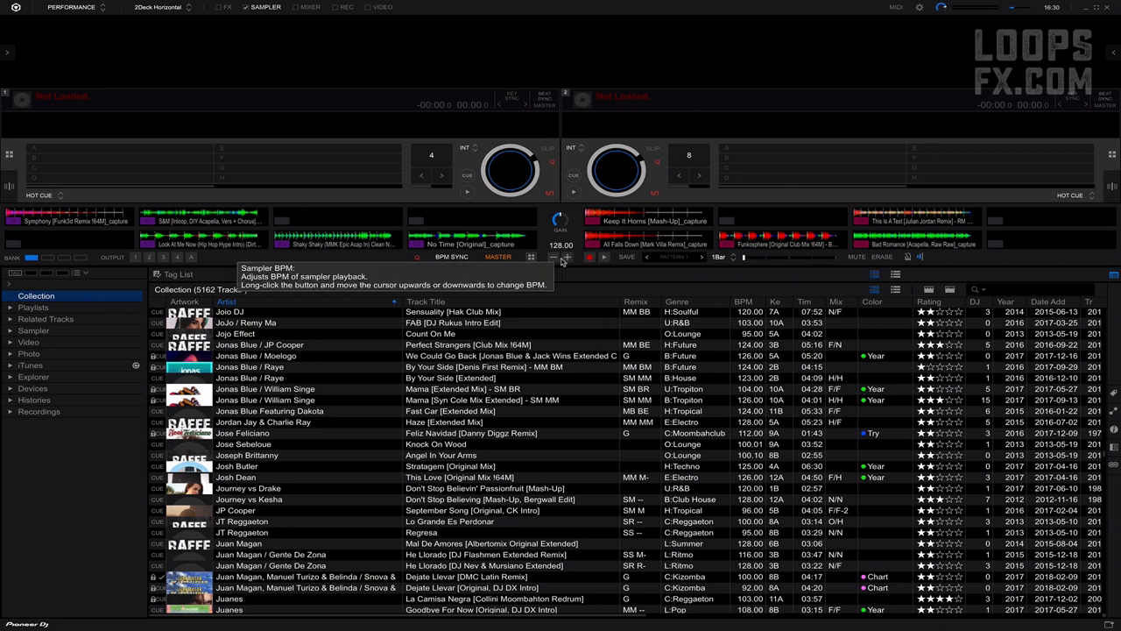
mouse_move(593, 263)
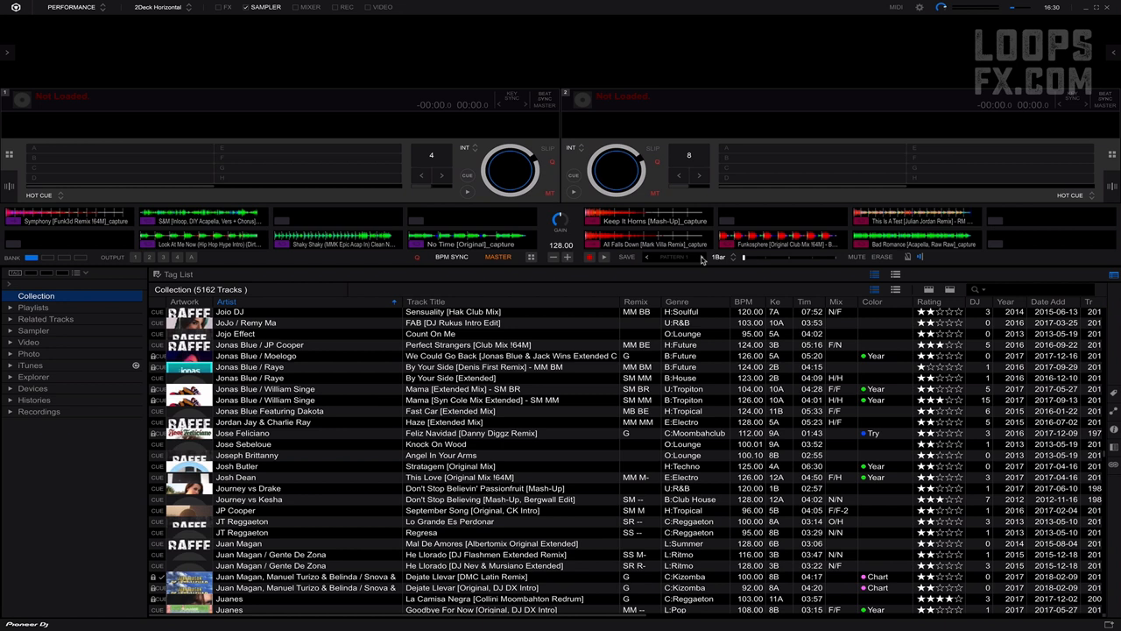
mouse_move(691, 263)
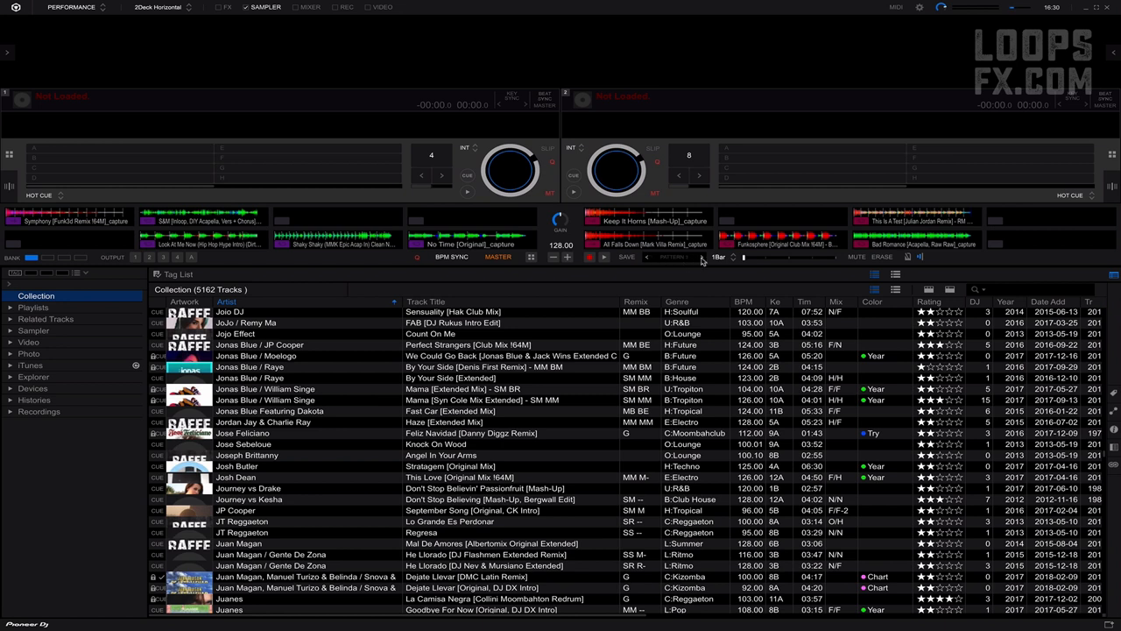
click(720, 255)
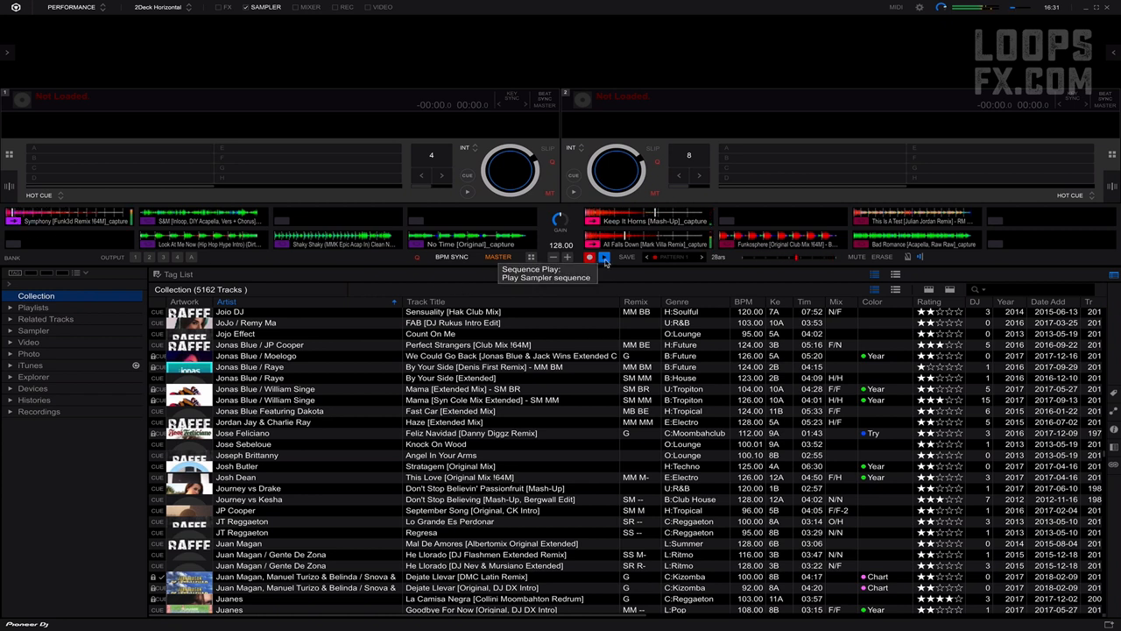
Save the sampler sequence to the Collection as PATTERN 1(4)
click(603, 256)
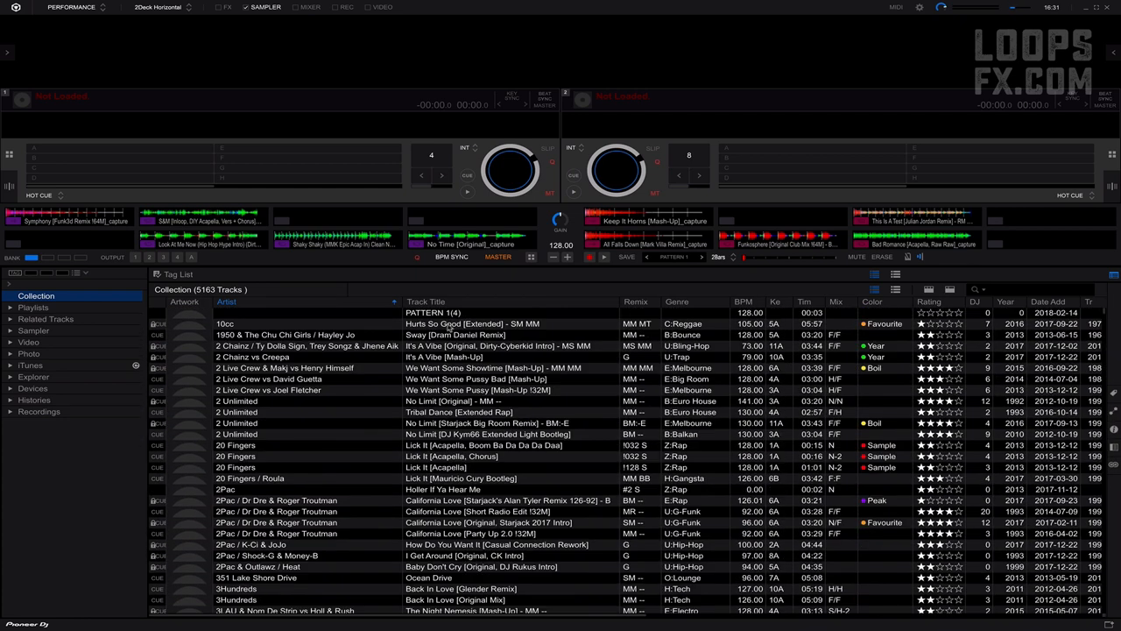
Load PATTERN 1(4) from the Collection onto a deck and play it at 128.00 BPM
click(424, 312)
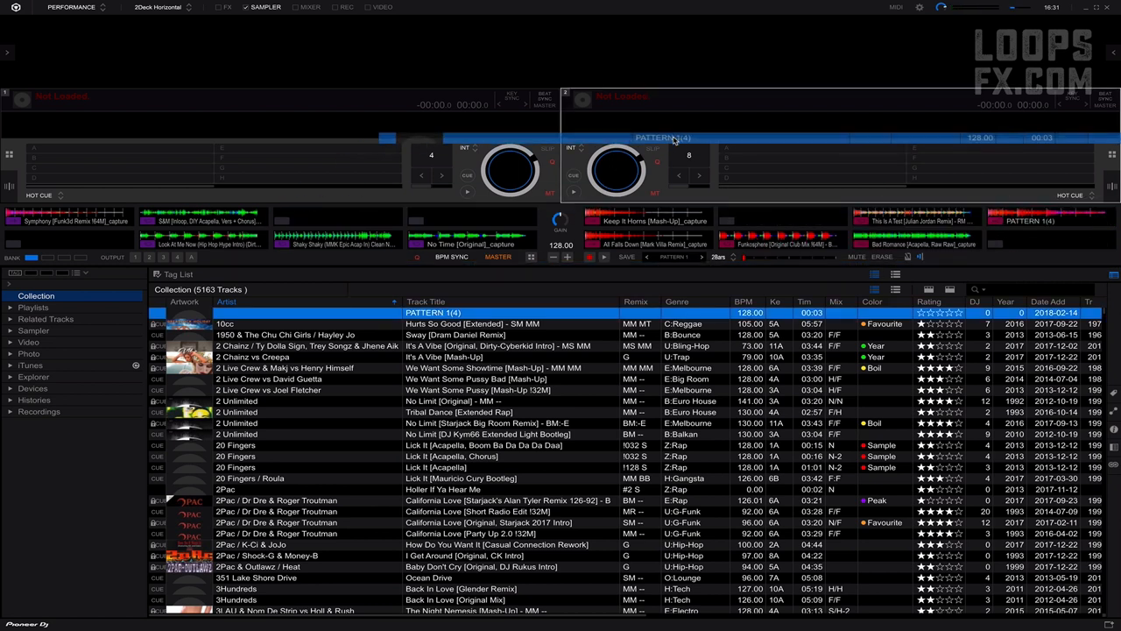
click(573, 175)
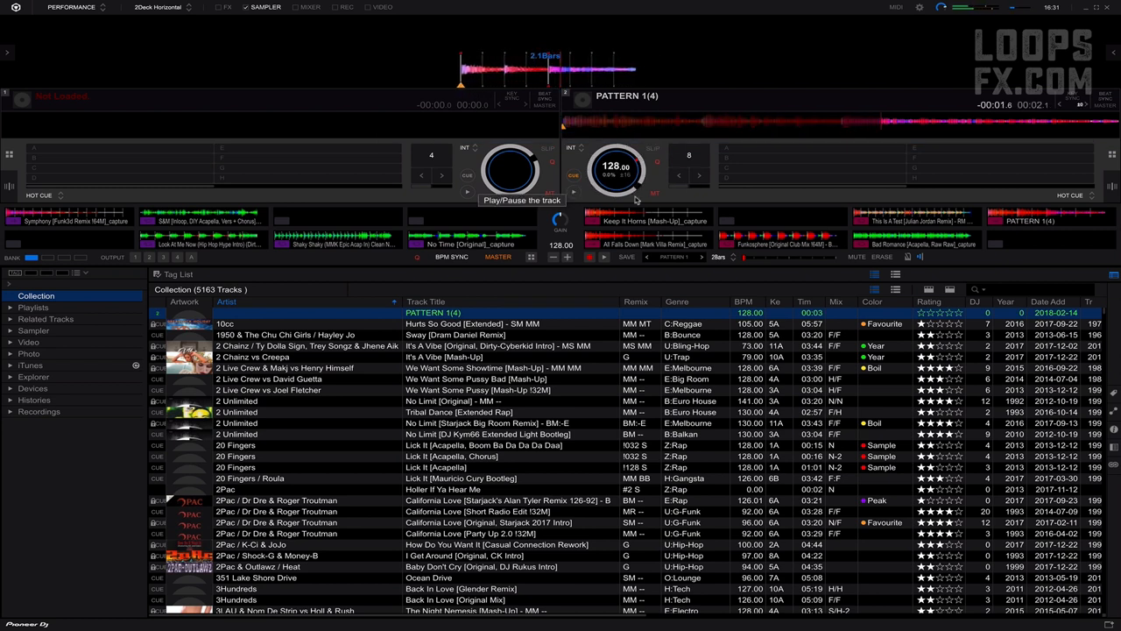
click(510, 168)
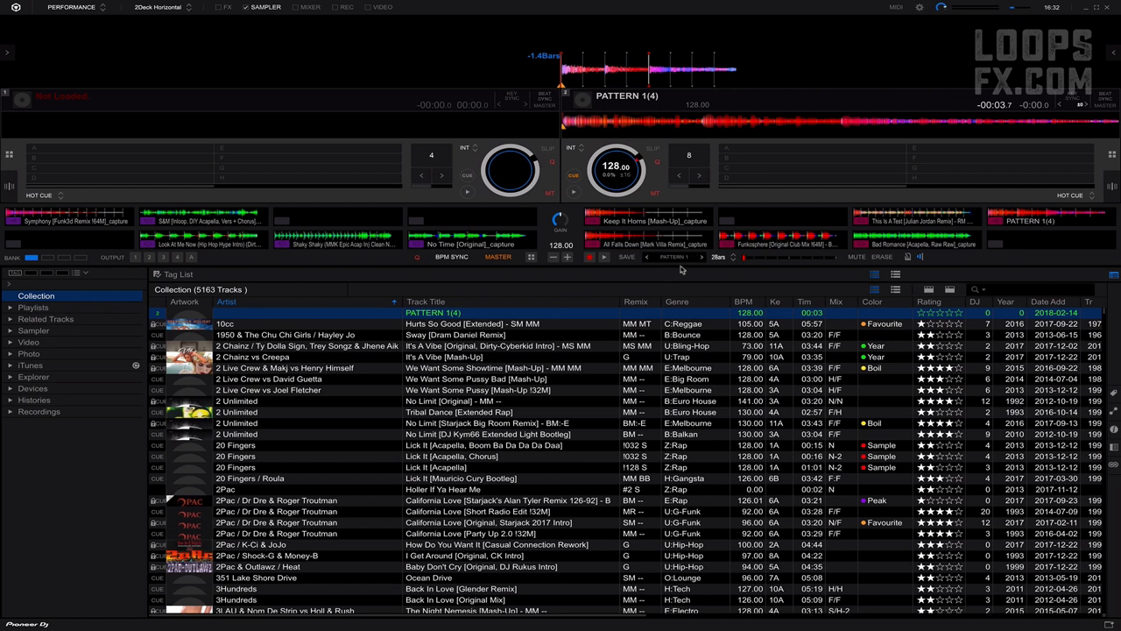
mouse_move(692, 263)
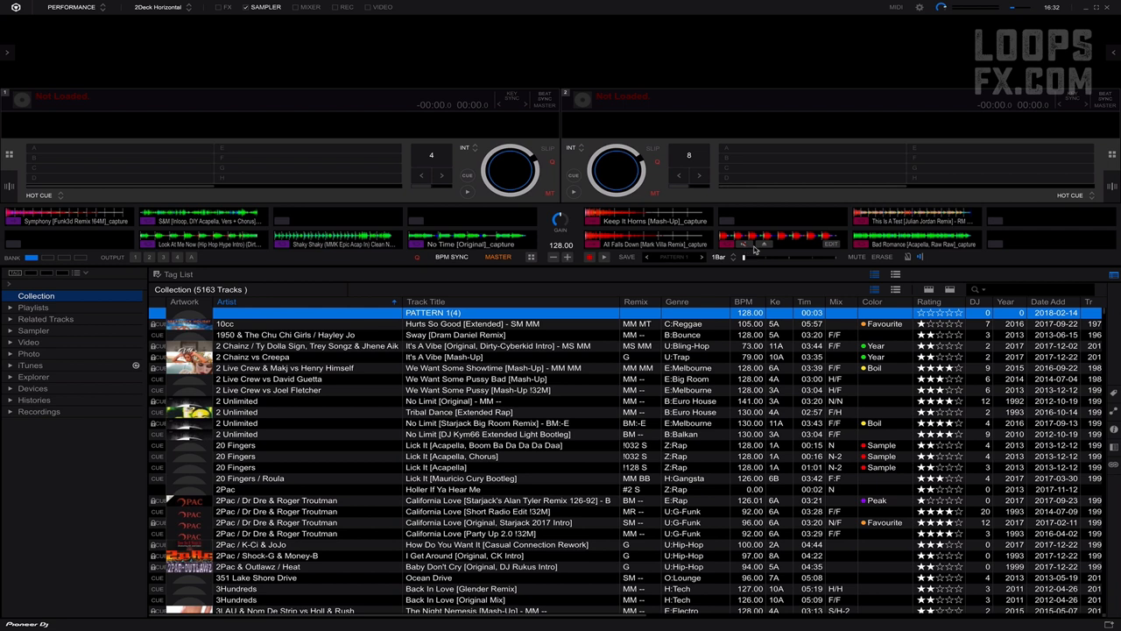
mouse_move(764, 249)
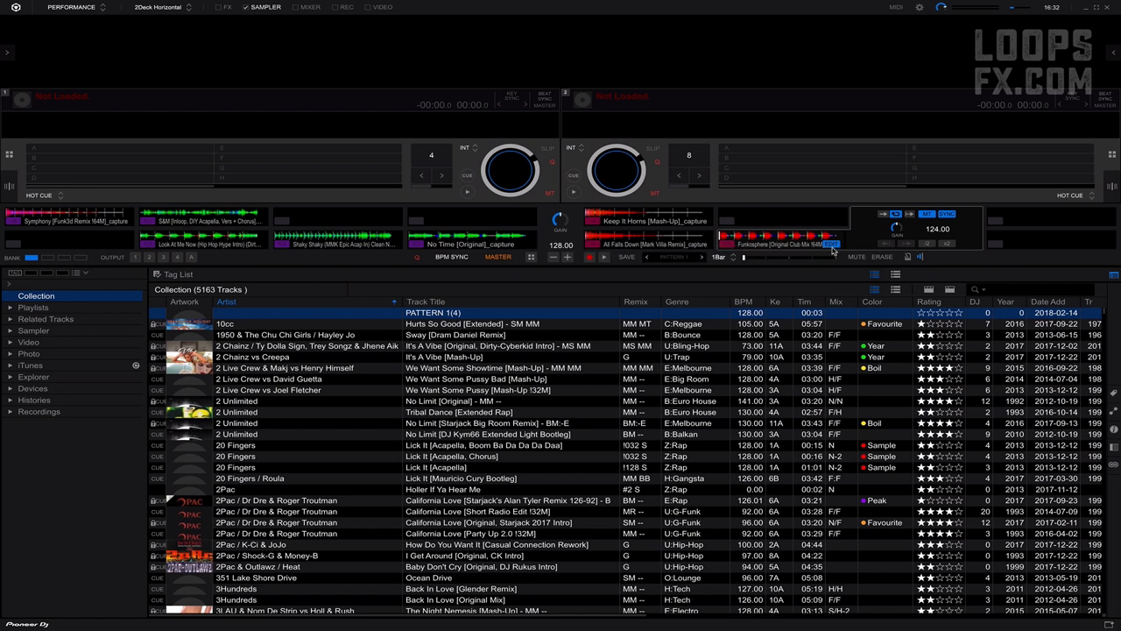
mouse_move(955, 221)
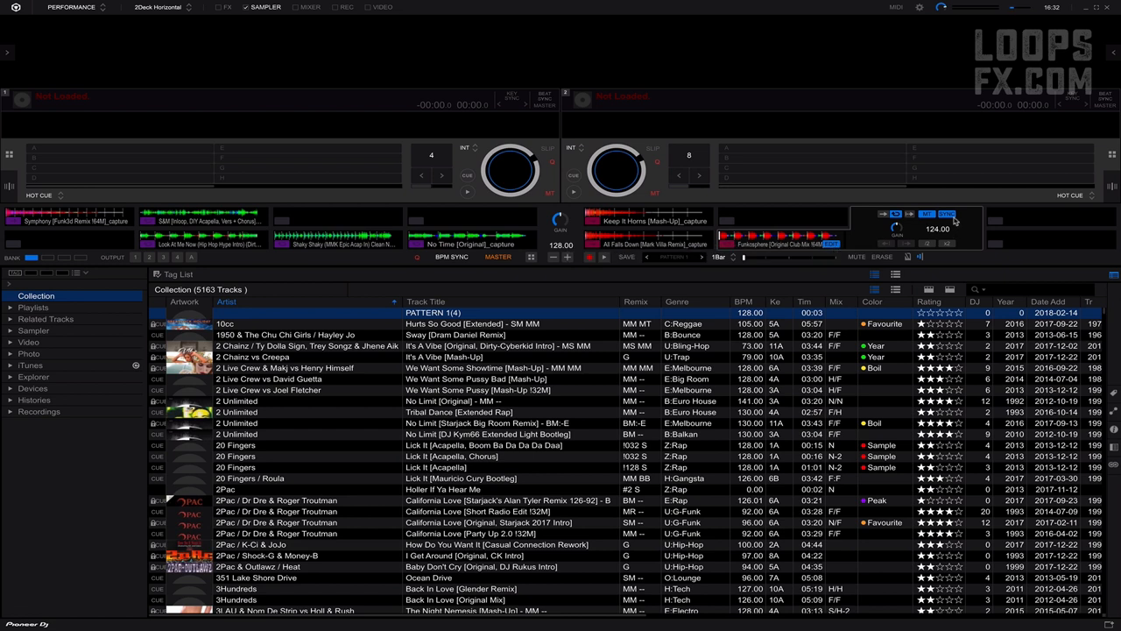
mouse_move(909, 231)
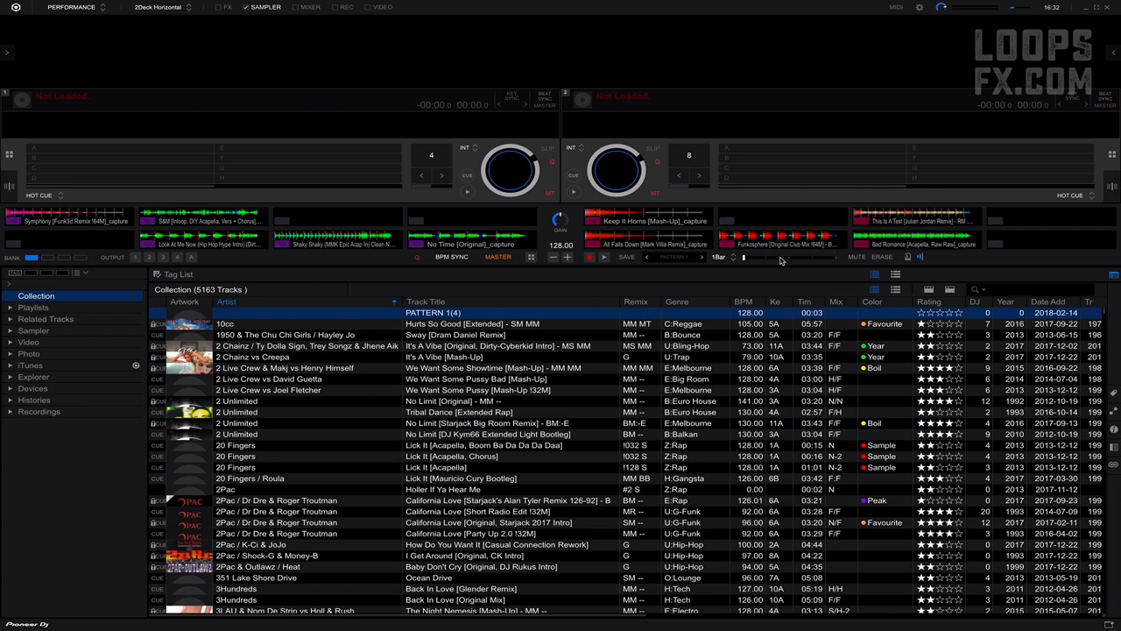
mouse_move(746, 256)
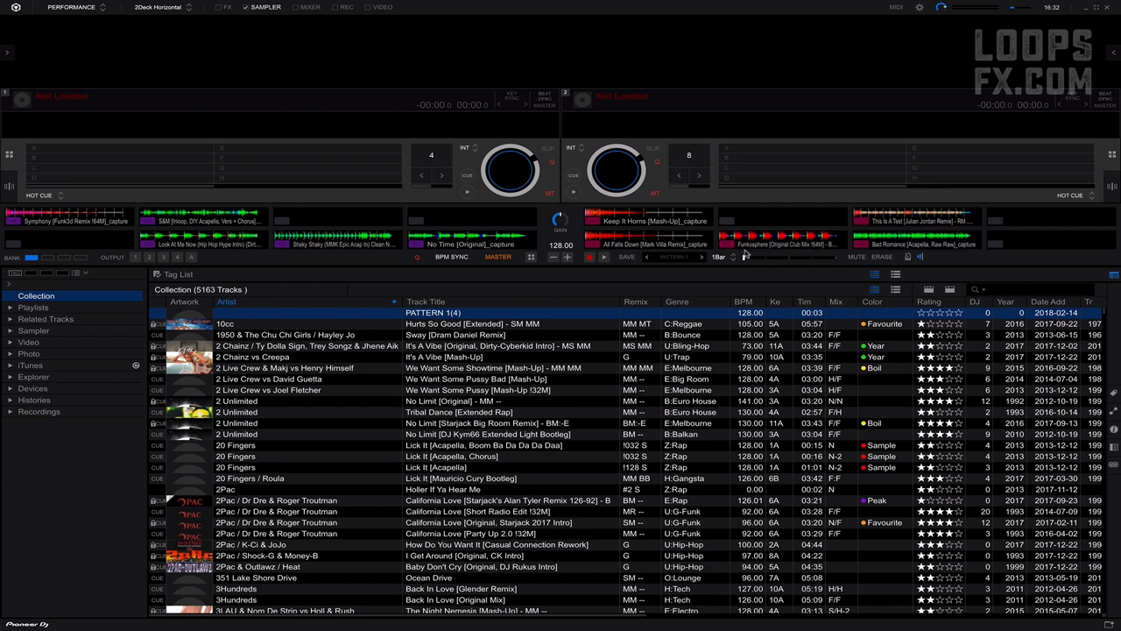
mouse_move(832, 243)
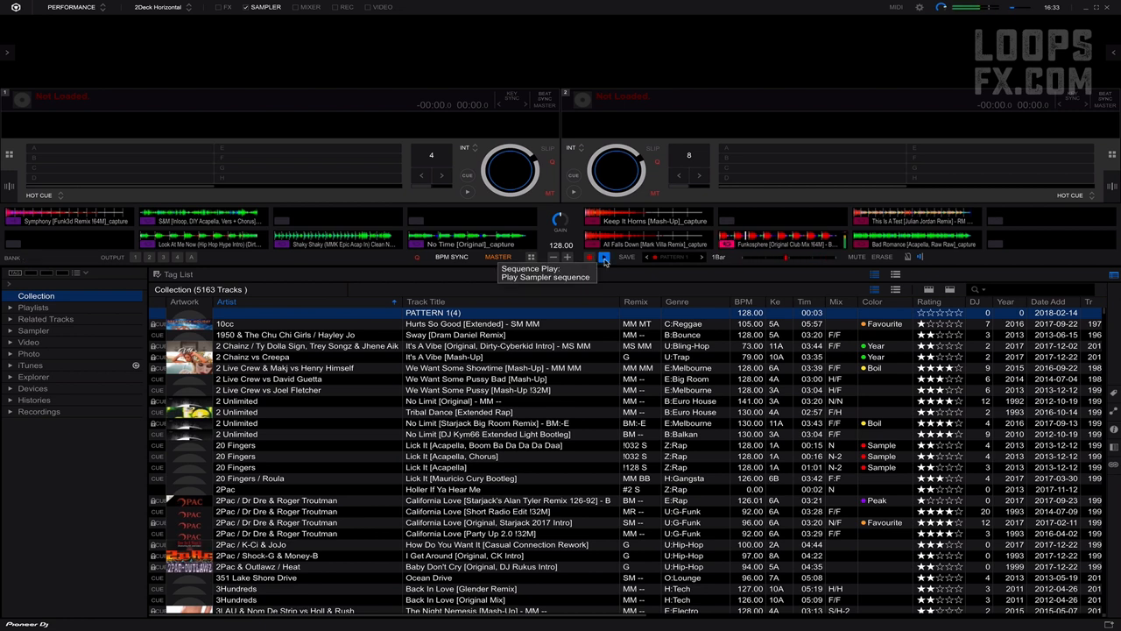
Play back the recorded sampler sequence from the sampler panel
click(605, 256)
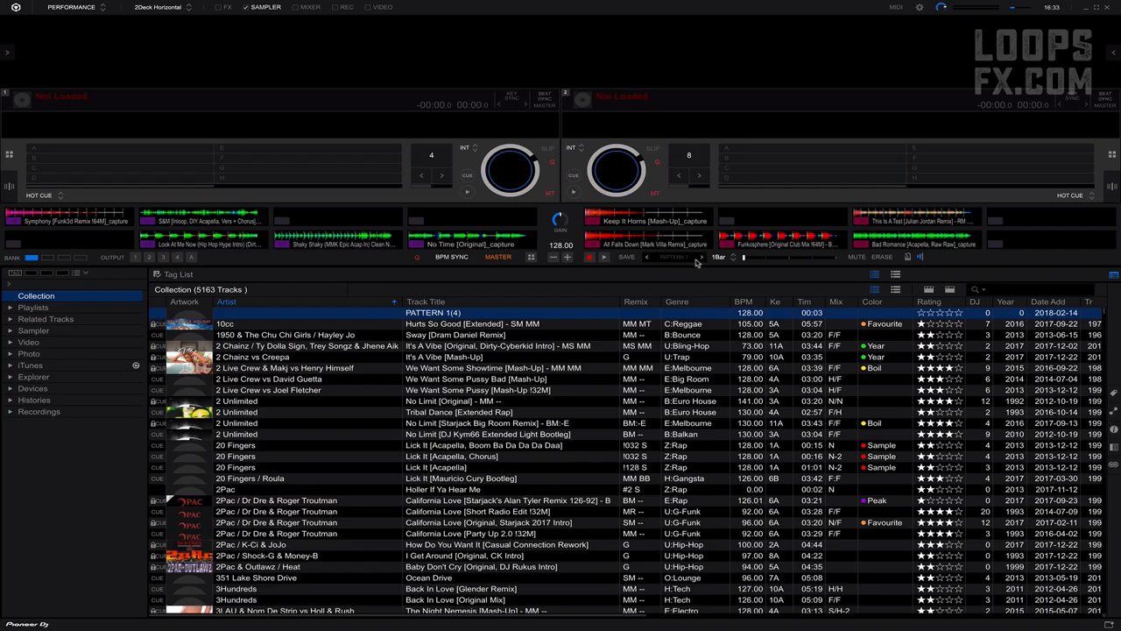
mouse_move(698, 262)
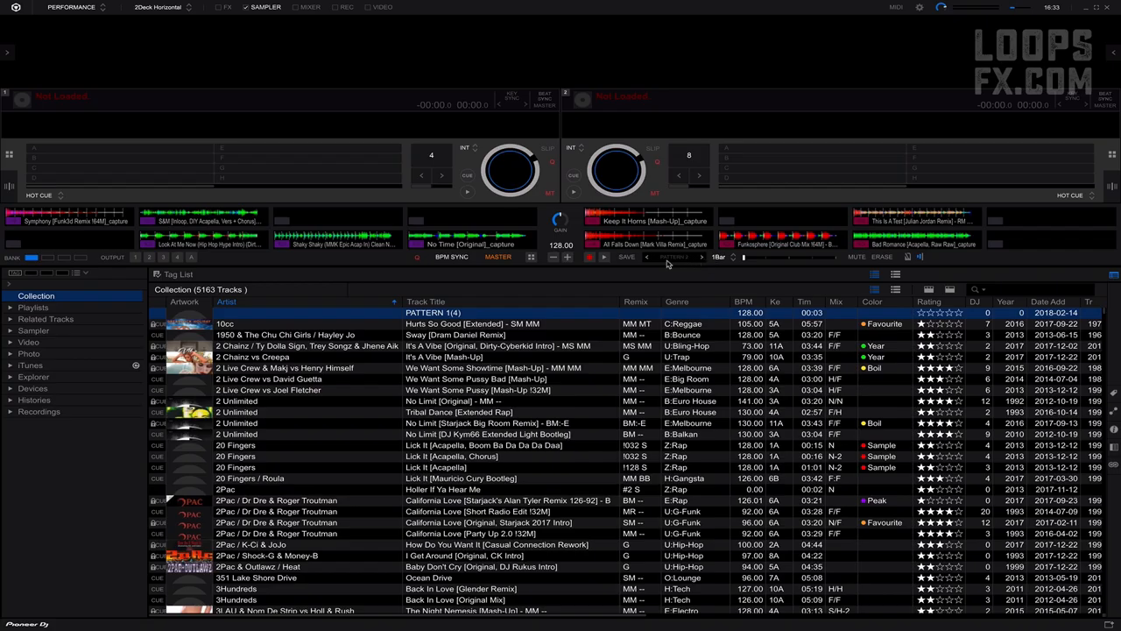
mouse_move(666, 265)
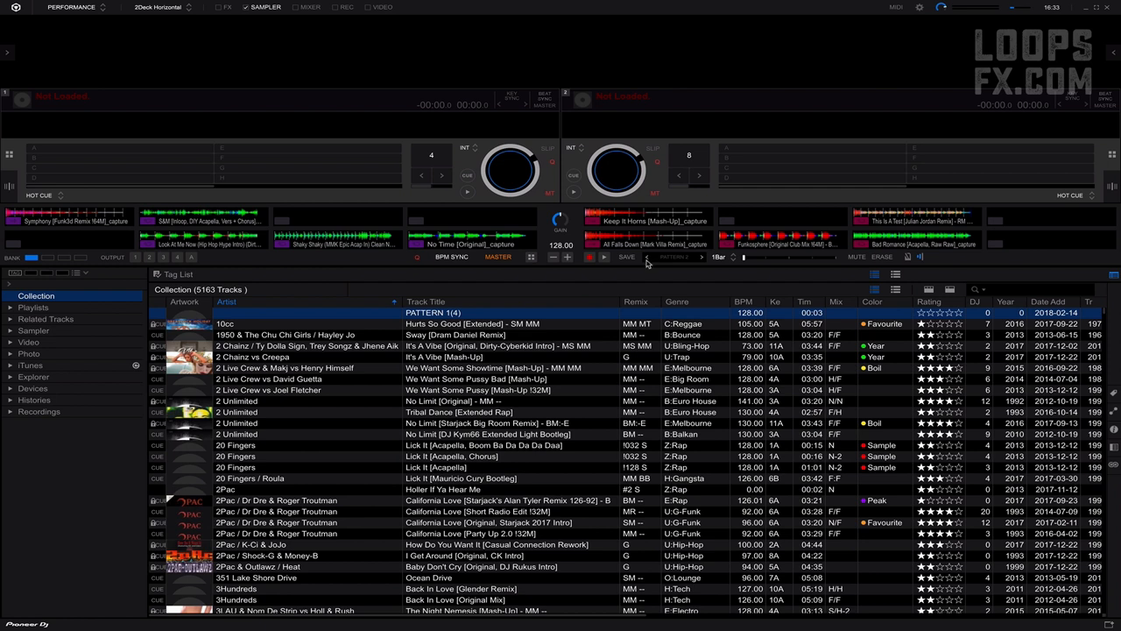
mouse_move(845, 270)
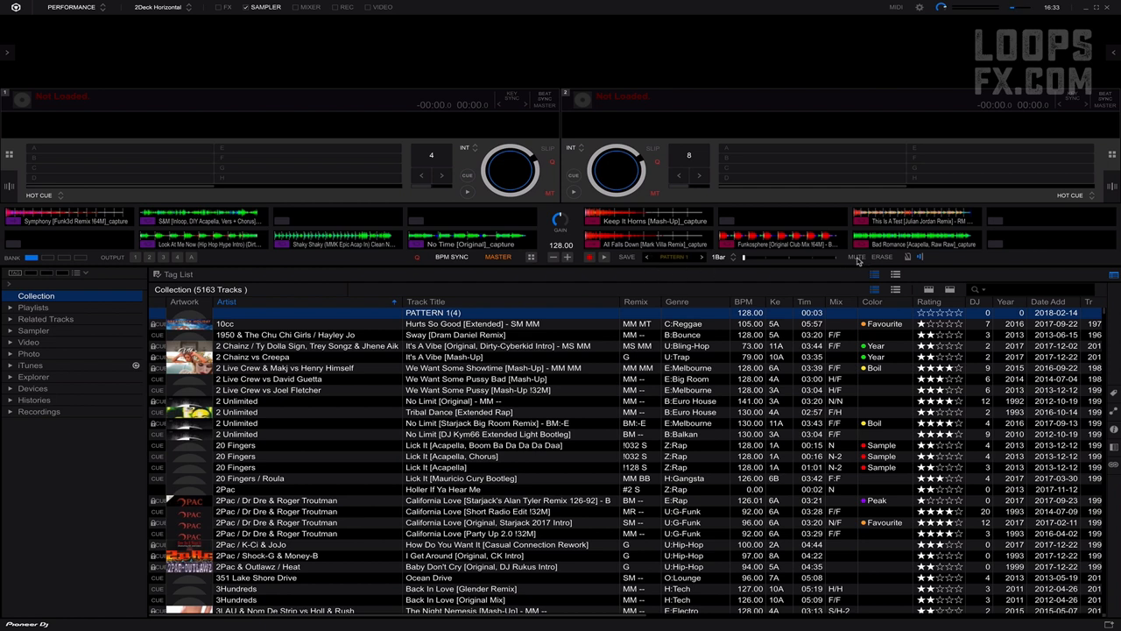
mouse_move(881, 256)
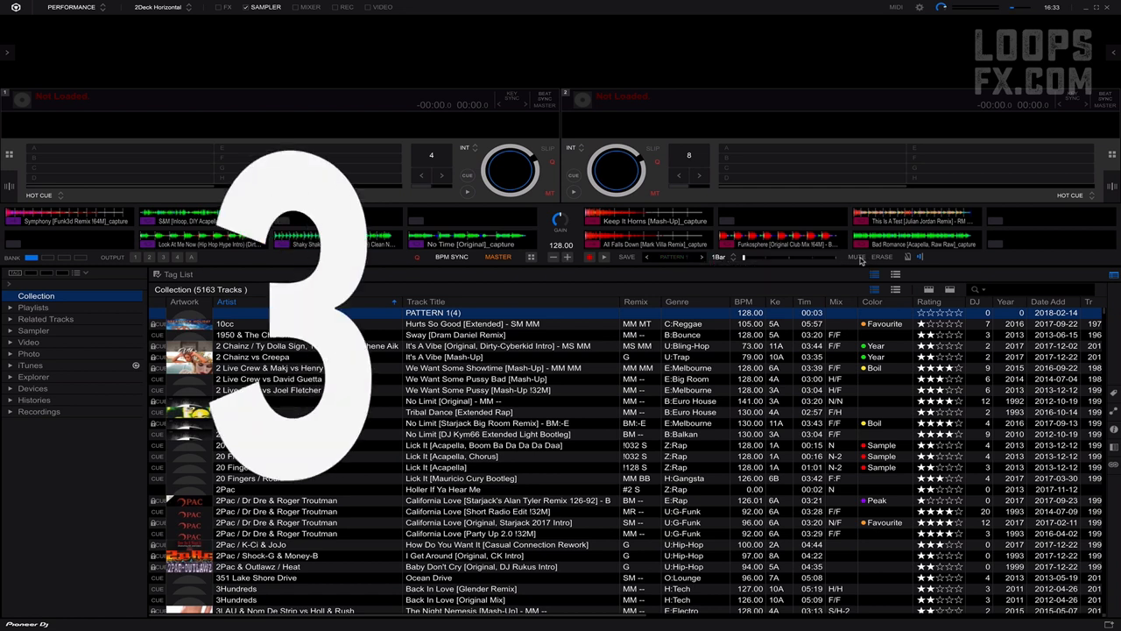
mouse_move(856, 256)
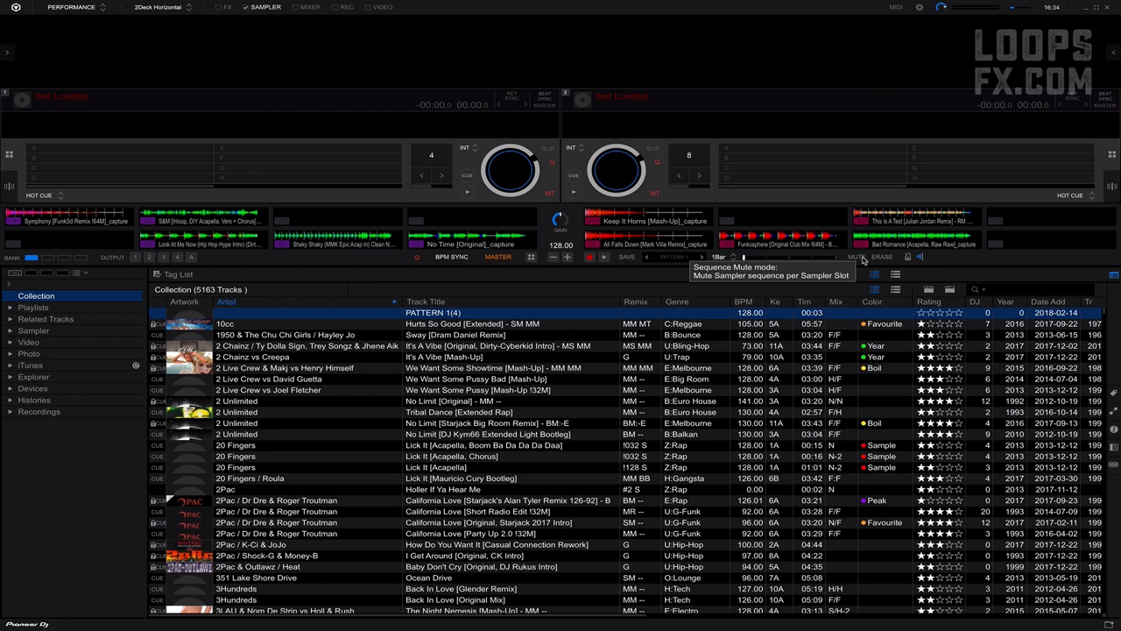
mouse_move(882, 254)
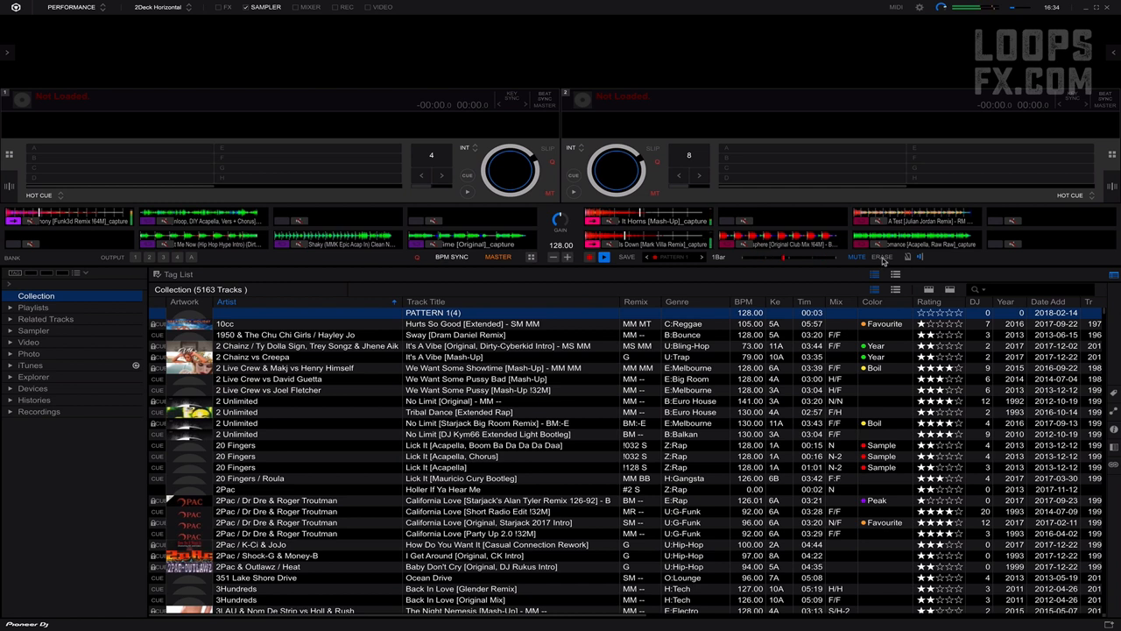
mouse_move(855, 256)
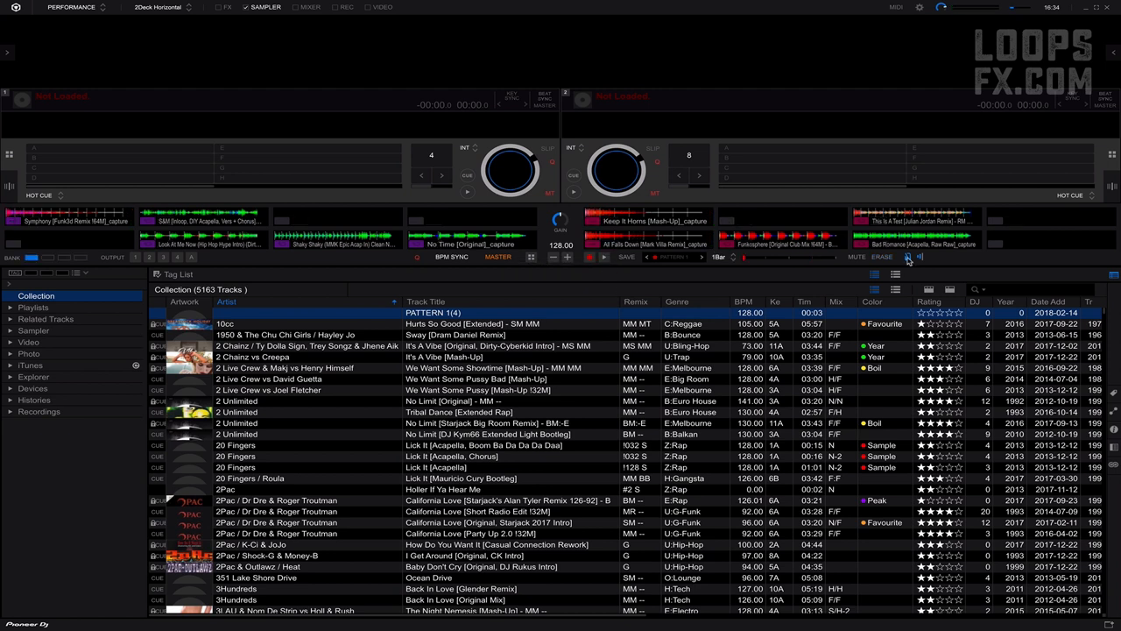
mouse_move(922, 261)
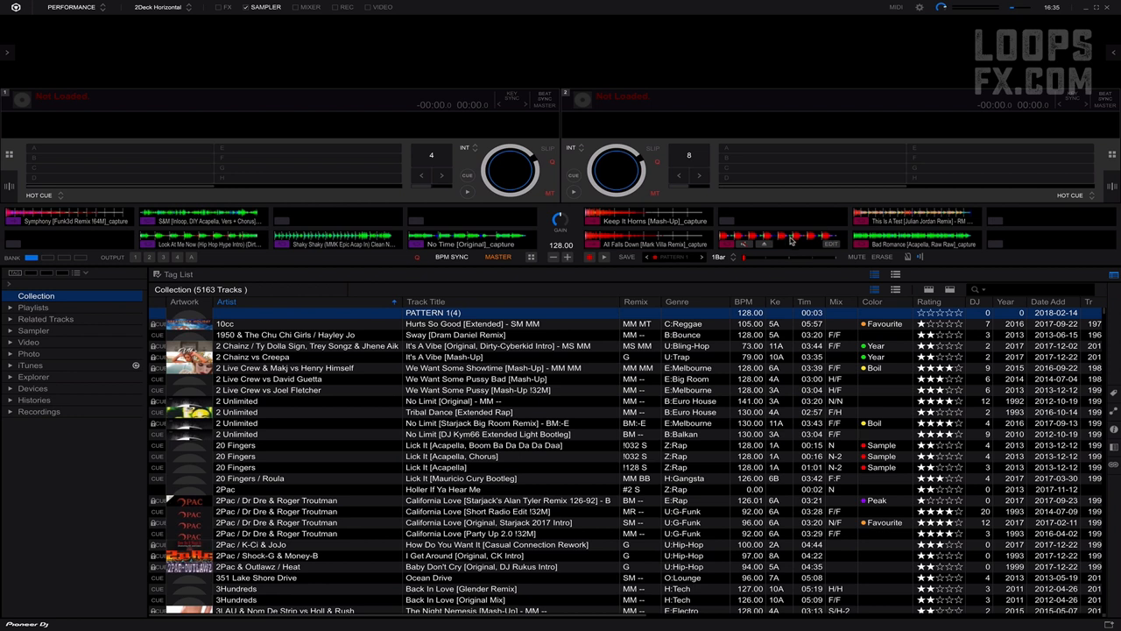
mouse_move(829, 249)
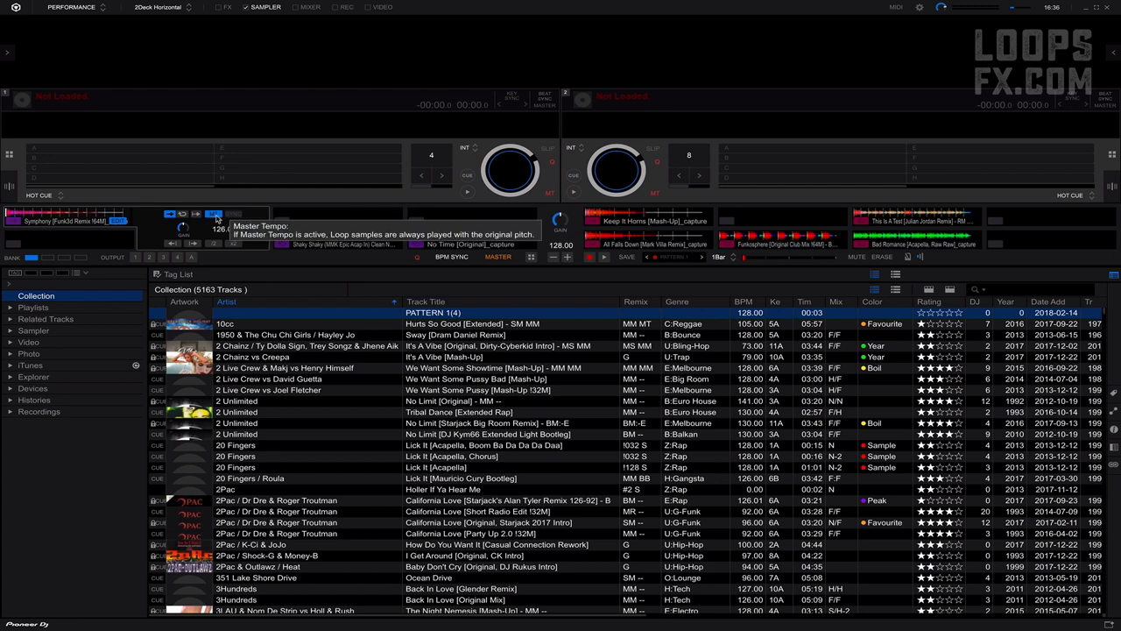
mouse_move(219, 219)
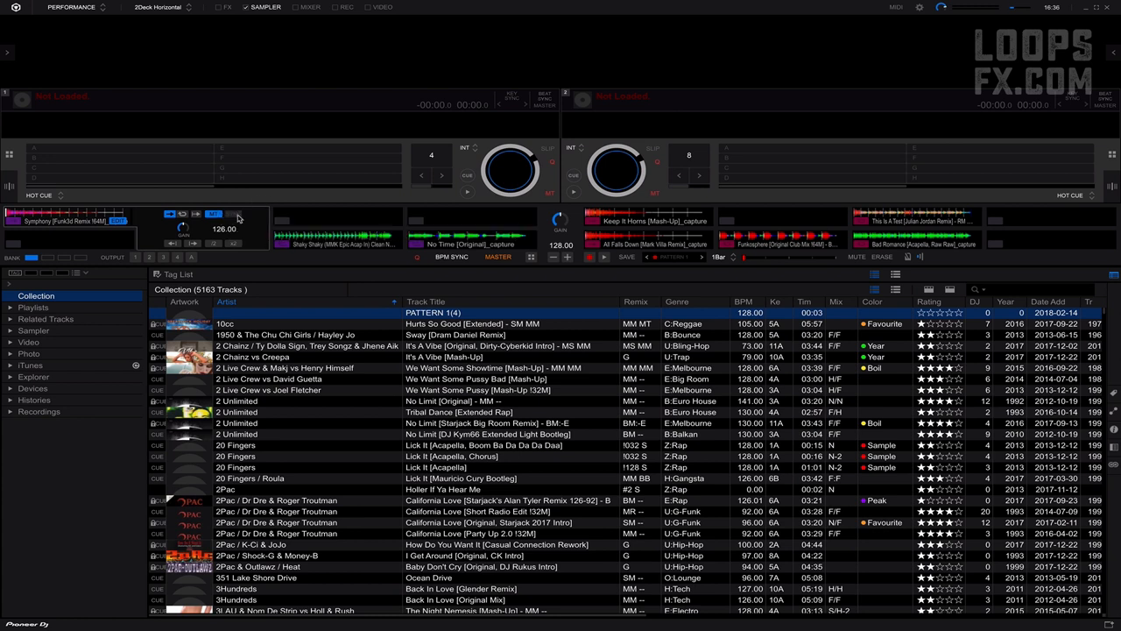
mouse_move(237, 217)
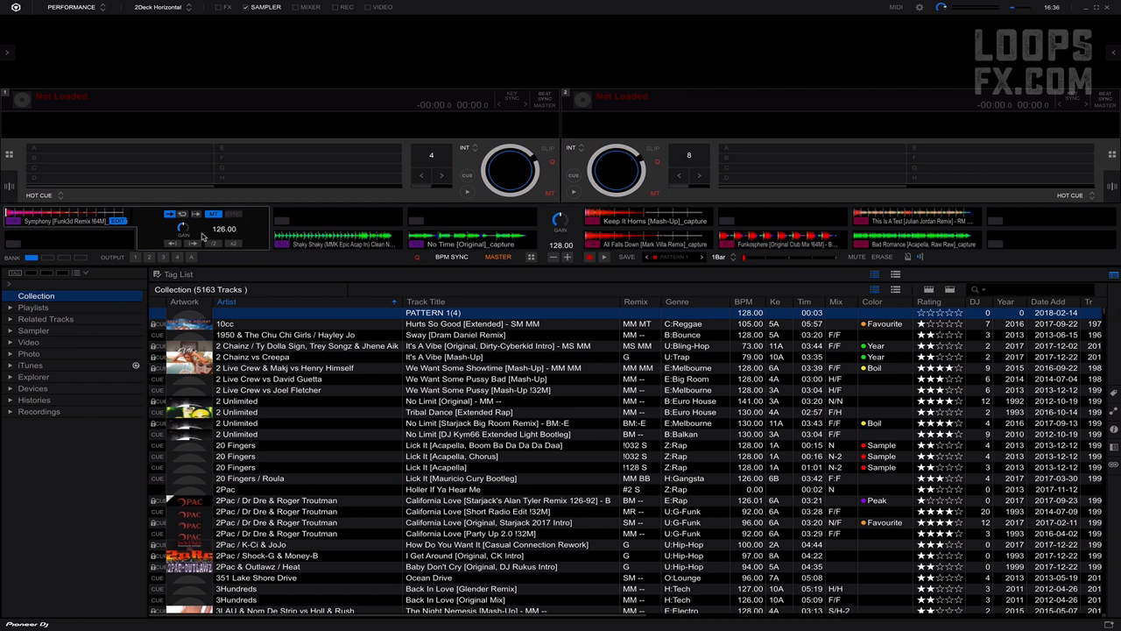
mouse_move(184, 238)
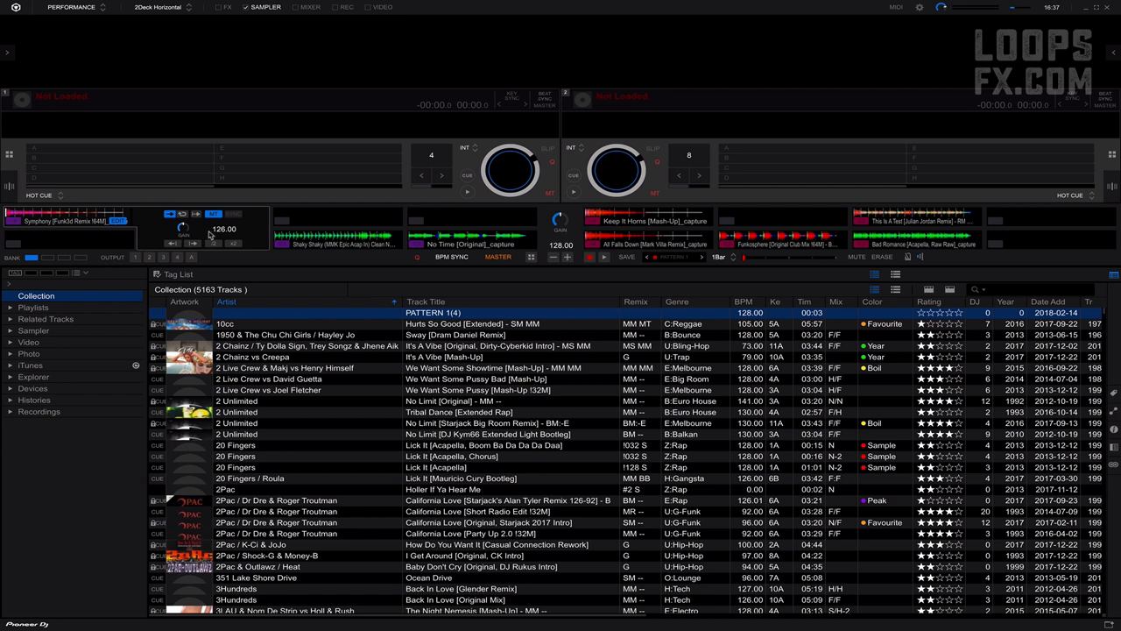
mouse_move(173, 249)
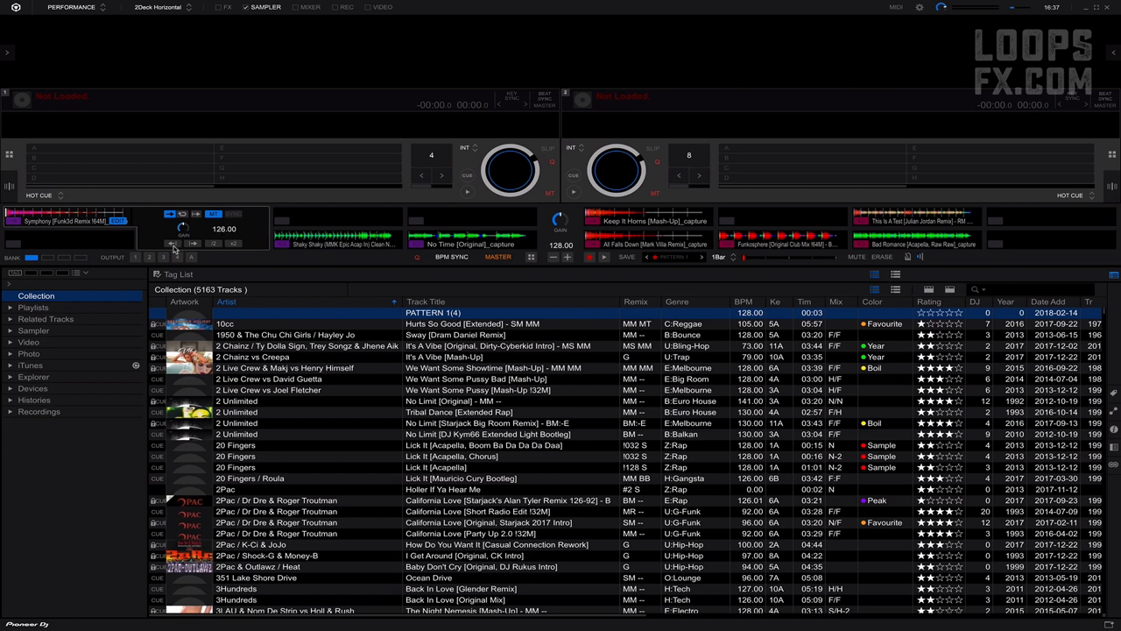
mouse_move(186, 249)
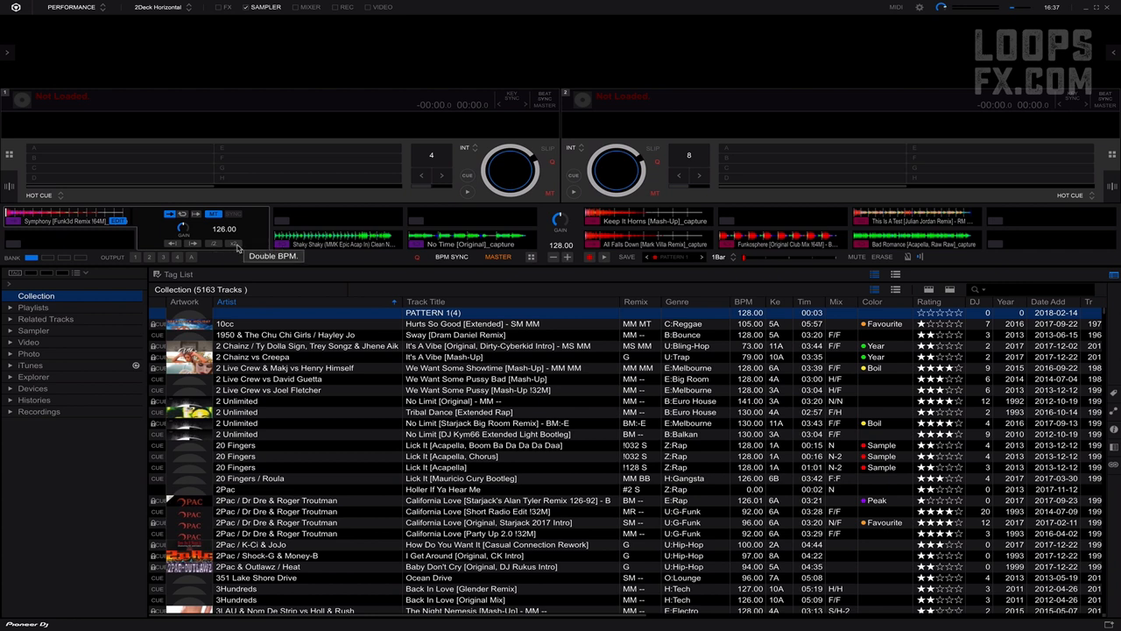
mouse_move(192, 231)
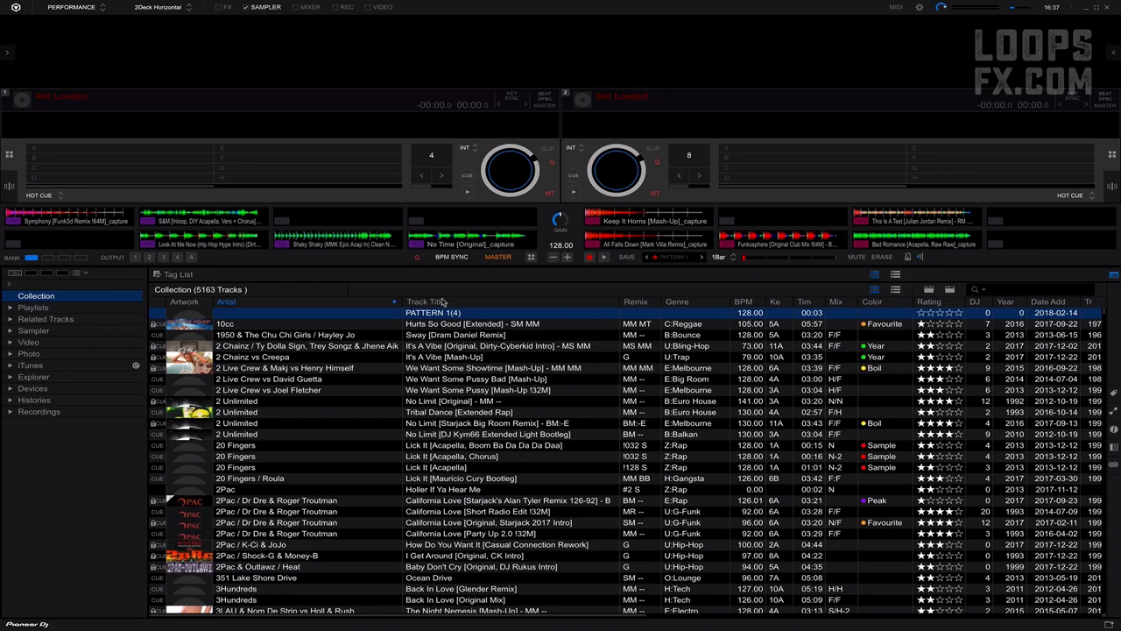
mouse_move(710, 298)
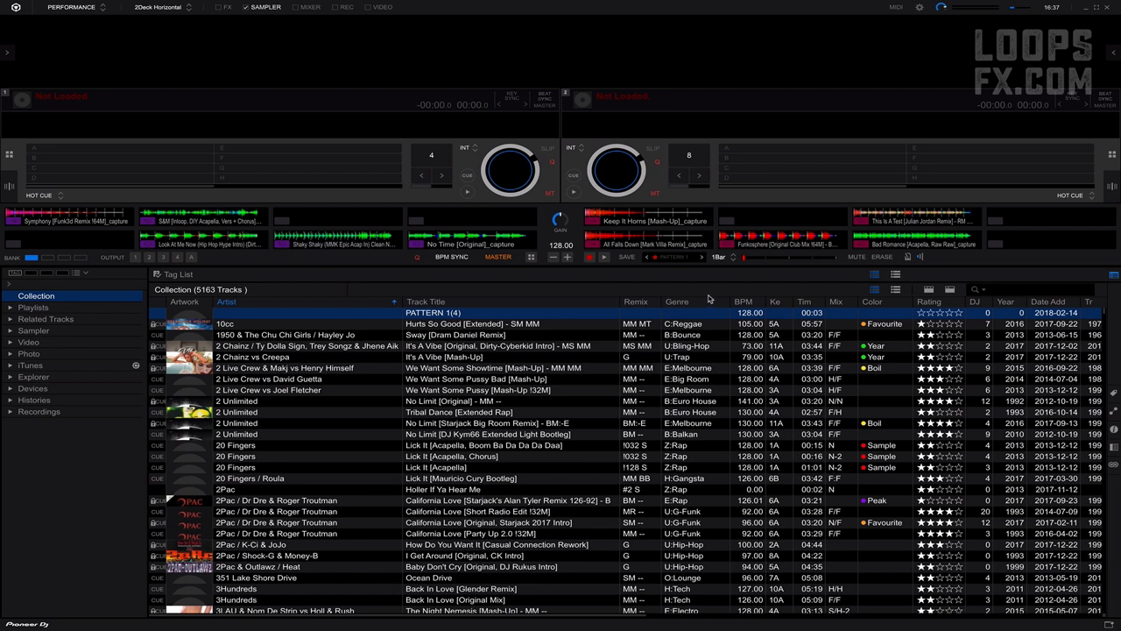
mouse_move(708, 300)
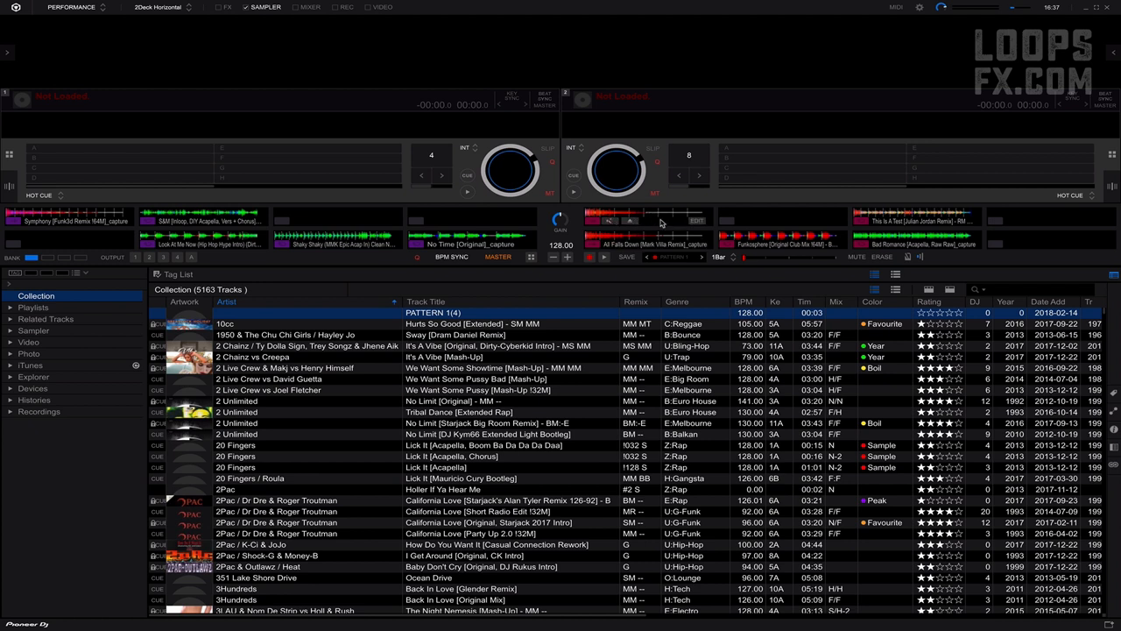
mouse_move(704, 224)
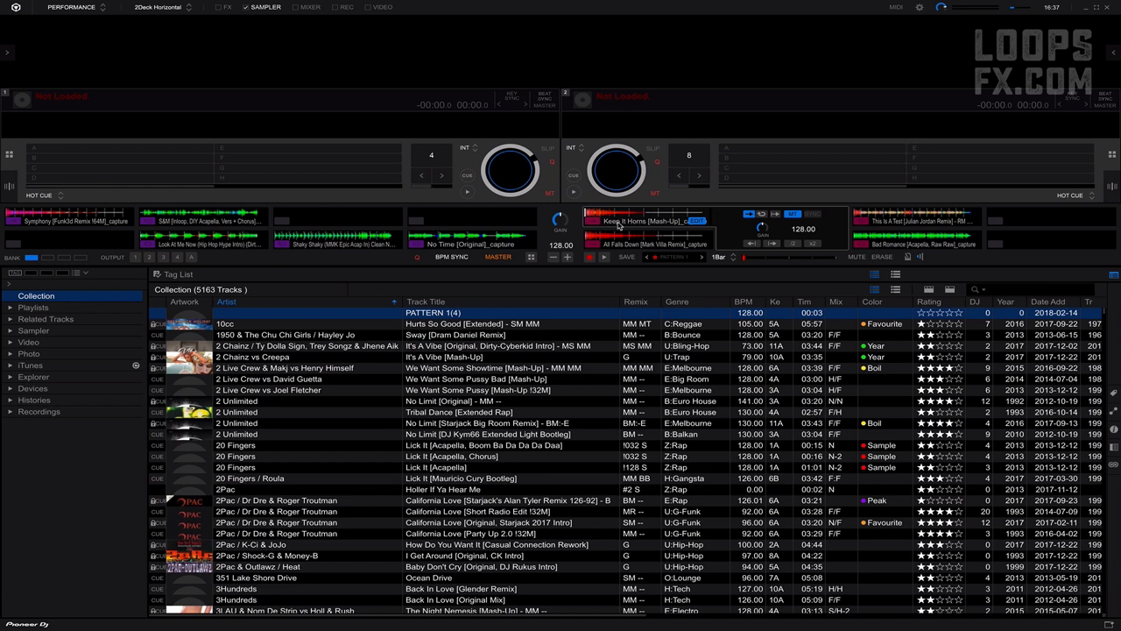
mouse_move(634, 221)
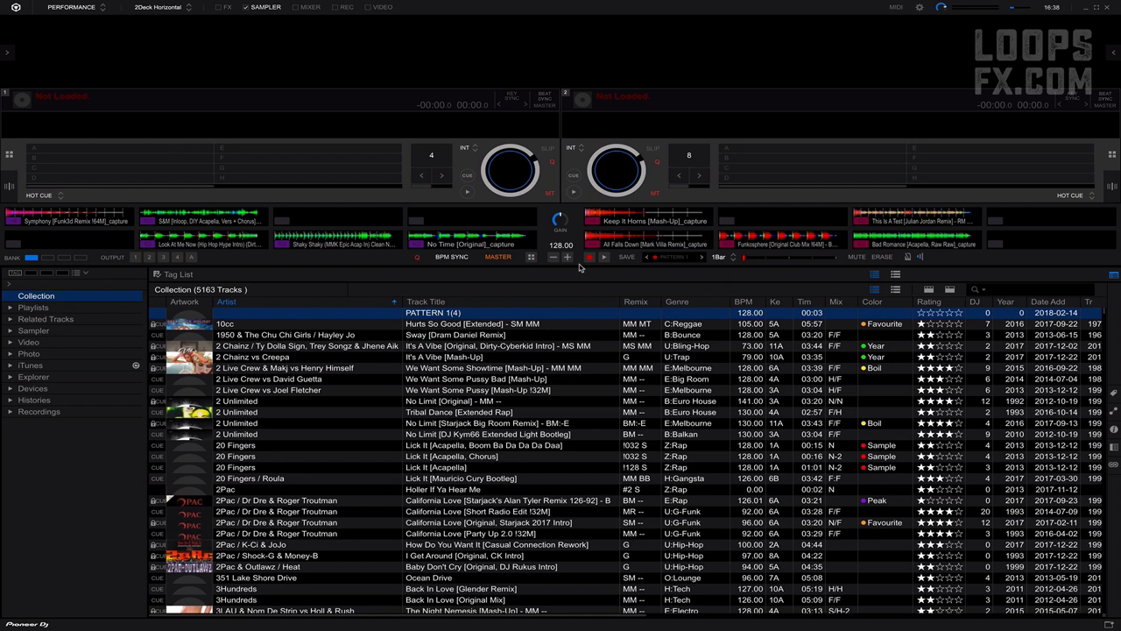
mouse_move(975, 296)
text(send my love)
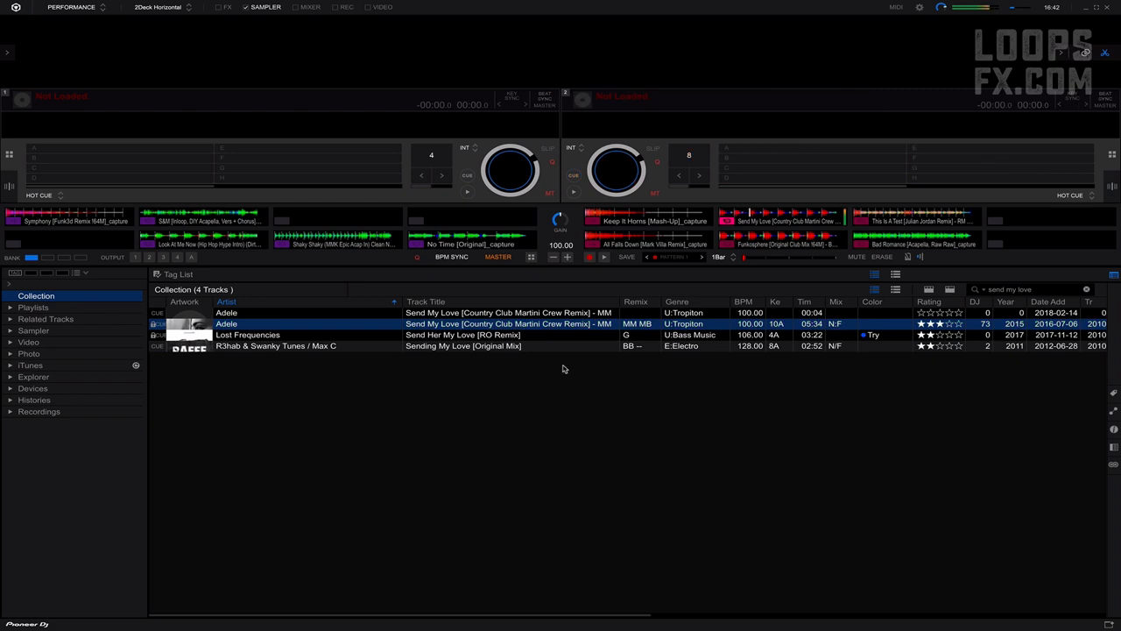
mouse_move(729, 221)
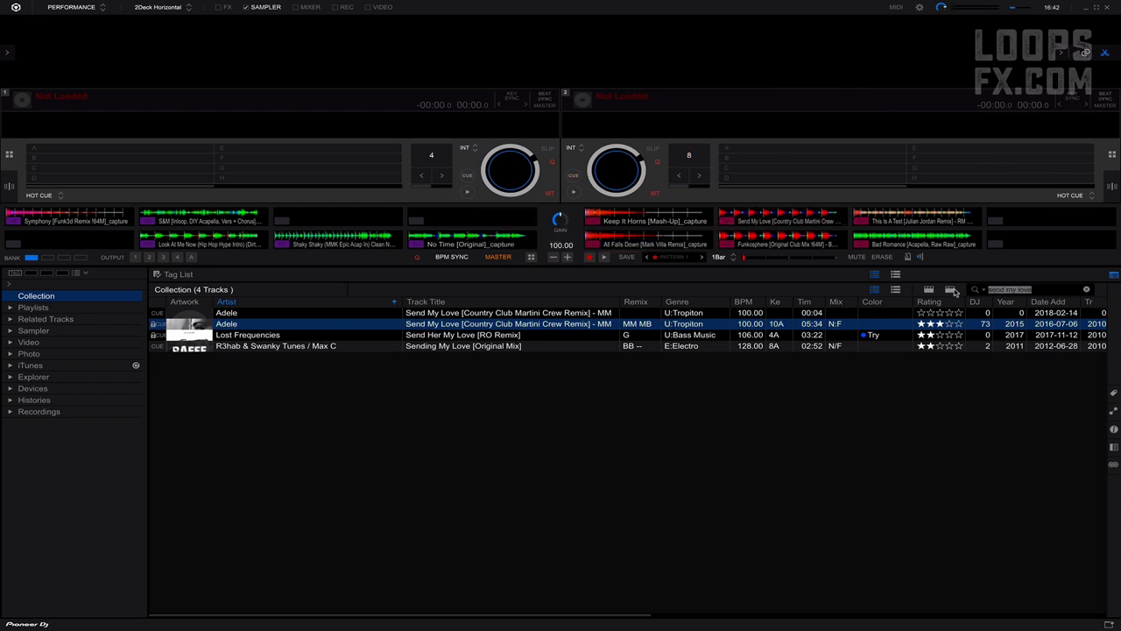
Search the collection for 'tina char' to narrow it to Tina Charles tracks
text(tina charles)
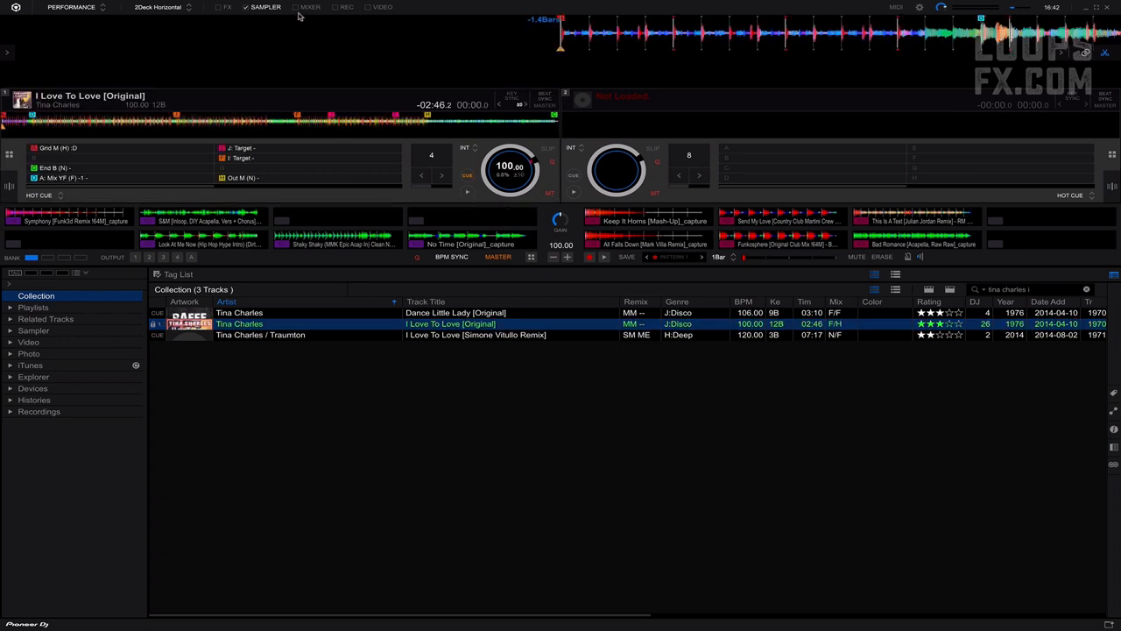
mouse_move(308, 8)
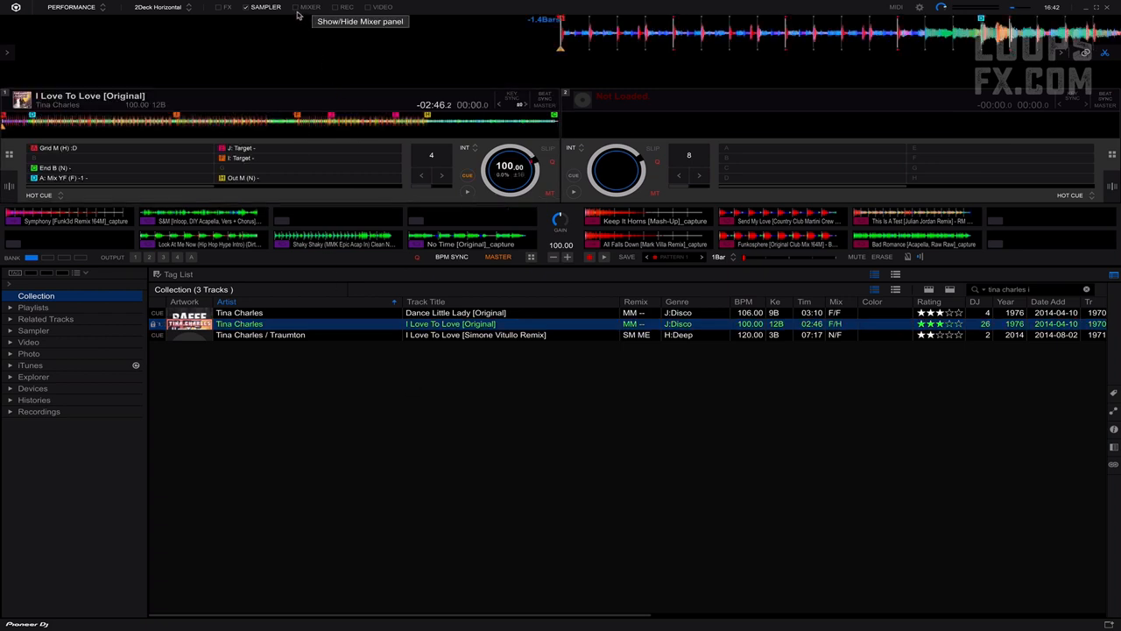
Show the mixer section between the two decks
click(296, 7)
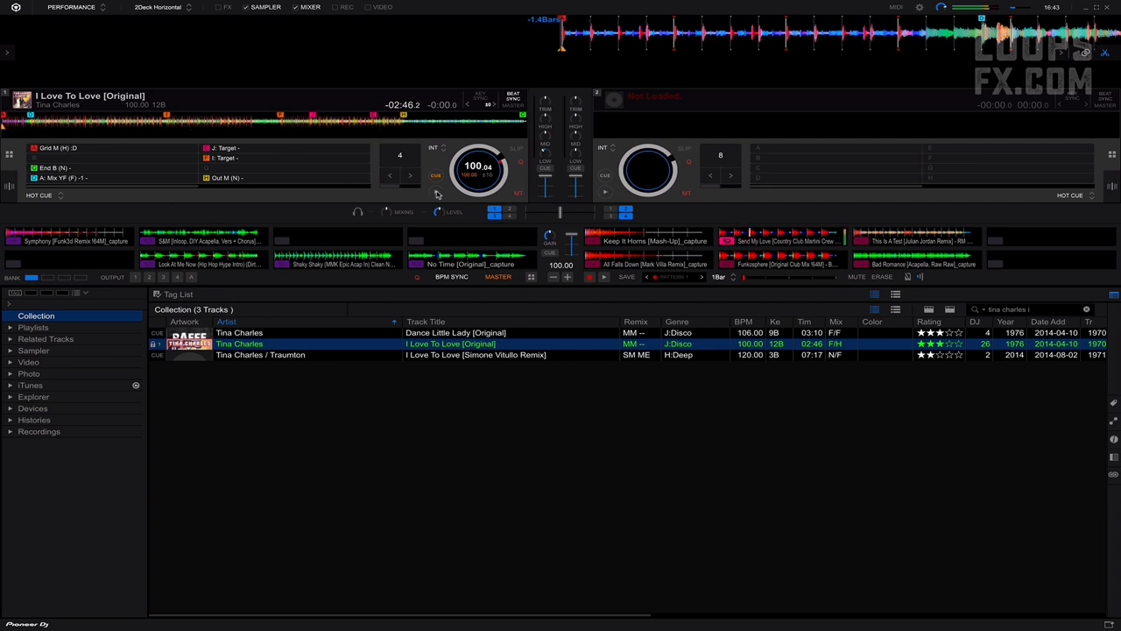
mouse_move(434, 194)
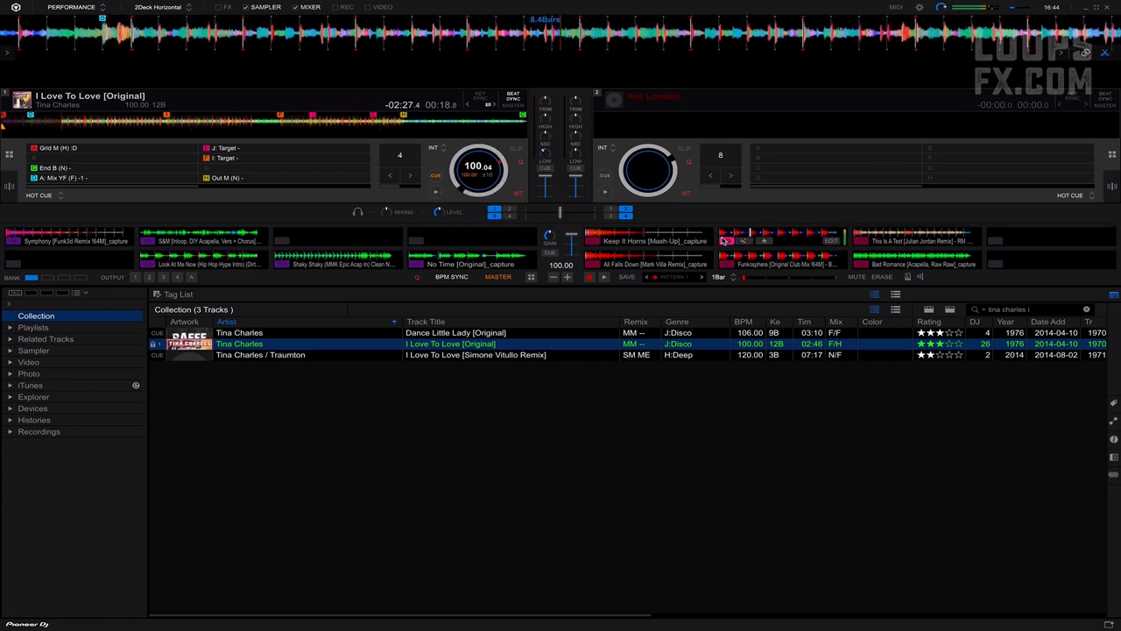
mouse_move(727, 242)
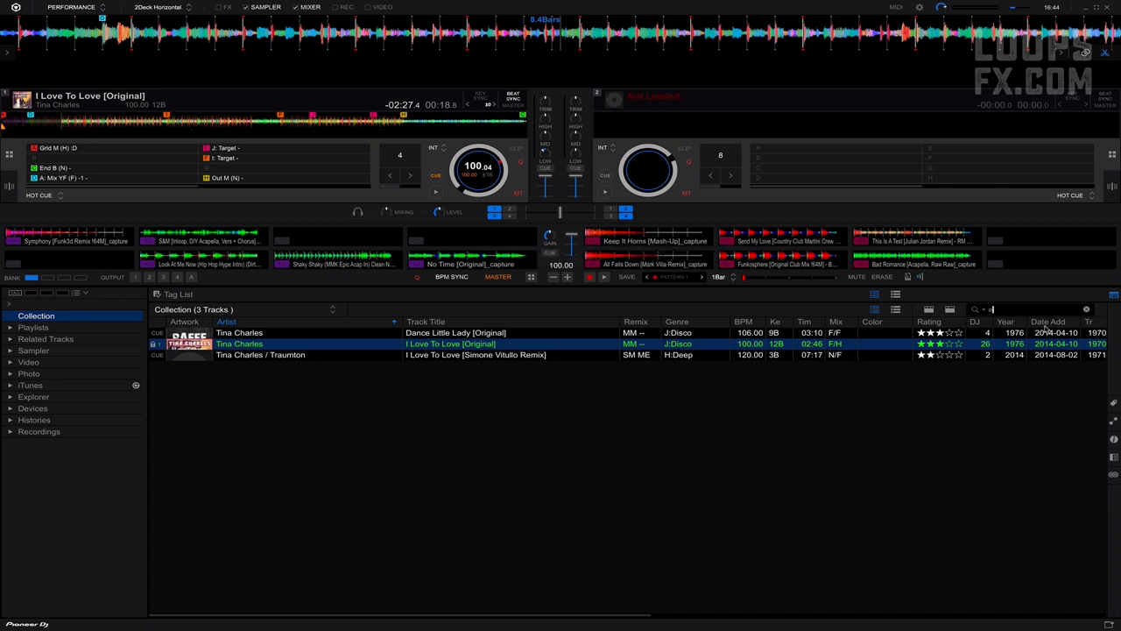
Search 'enrique' and load Subeme La Radio [Latin Reggaeton Mix] onto deck 2
text(enrique radio)
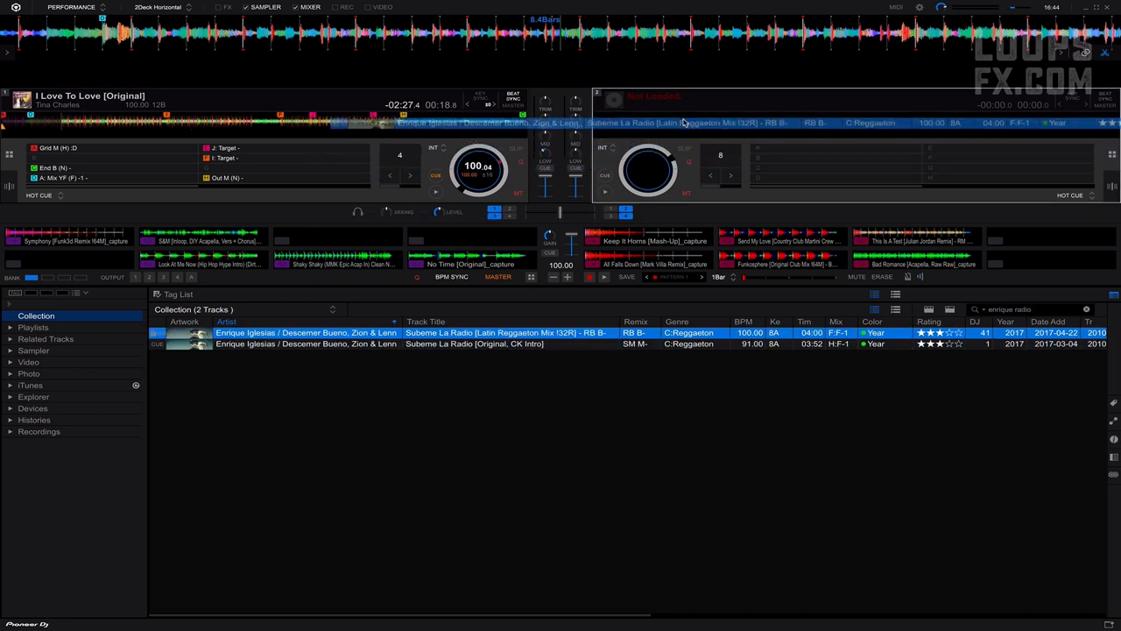
double_click(305, 333)
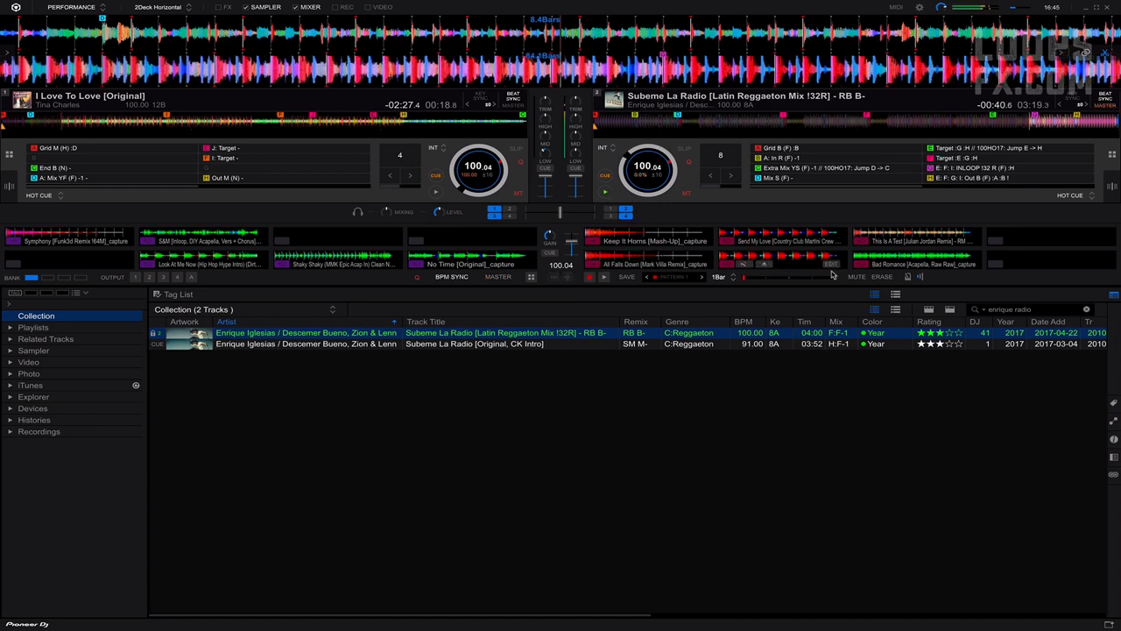
mouse_move(863, 268)
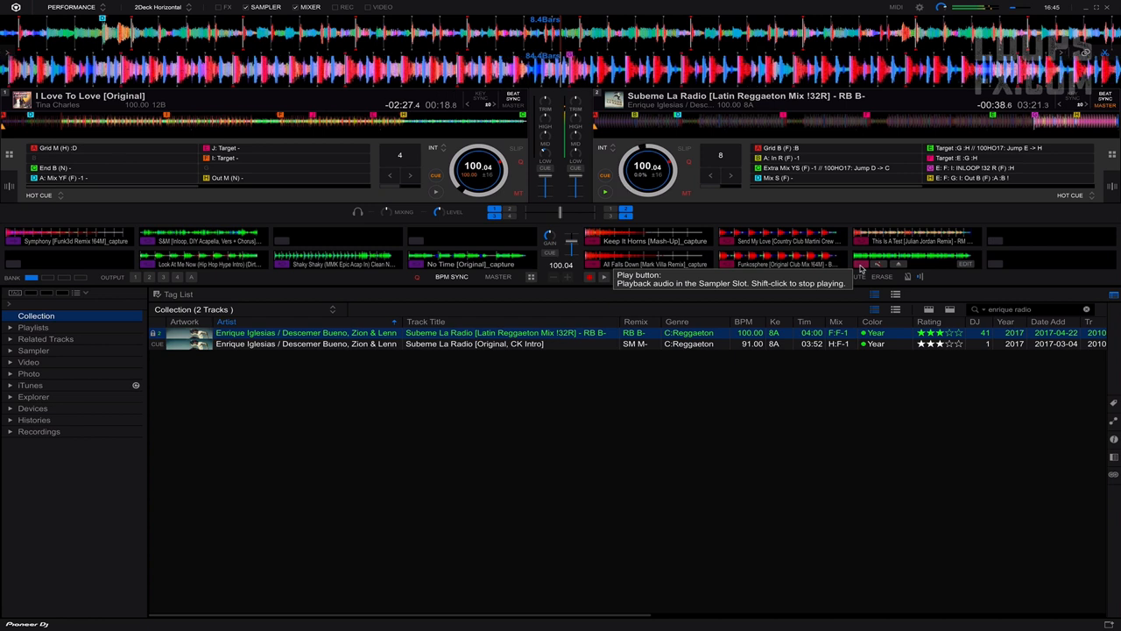